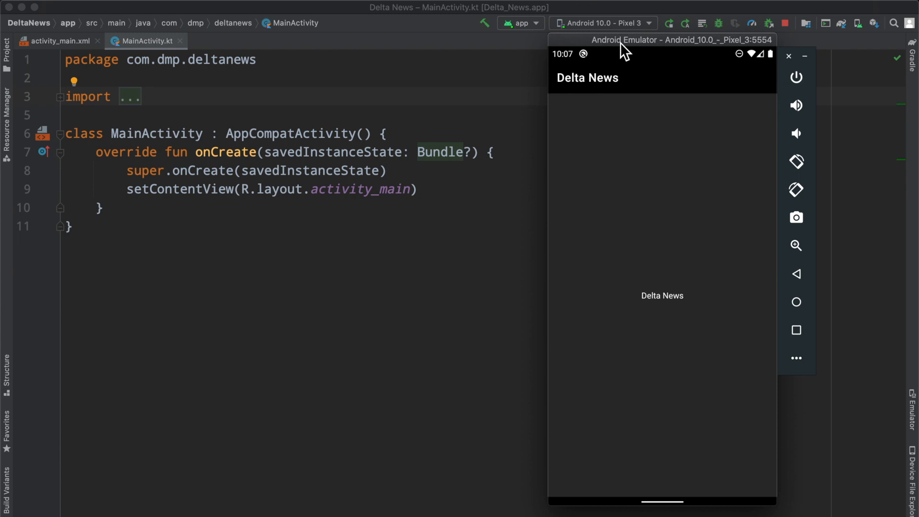
{"action": "mouse_move", "coordinate": [643, 246]}
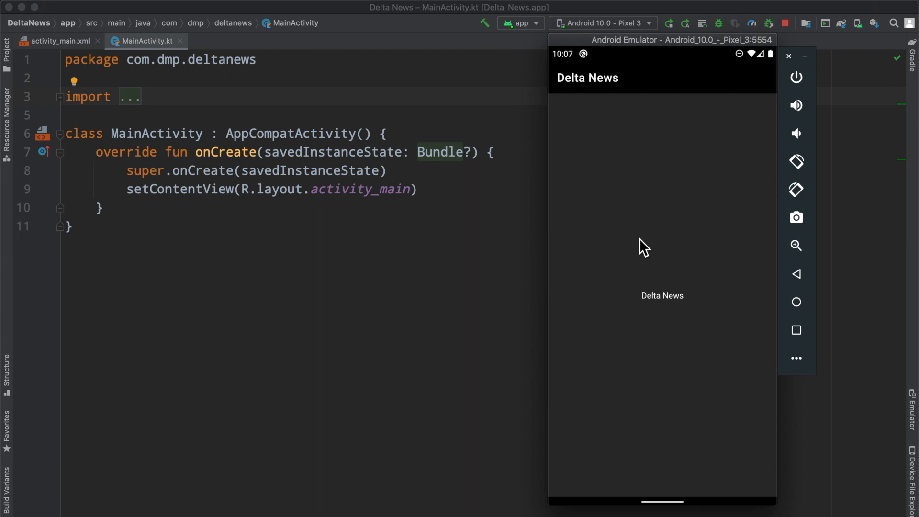
{"action": "mouse_move", "coordinate": [633, 241]}
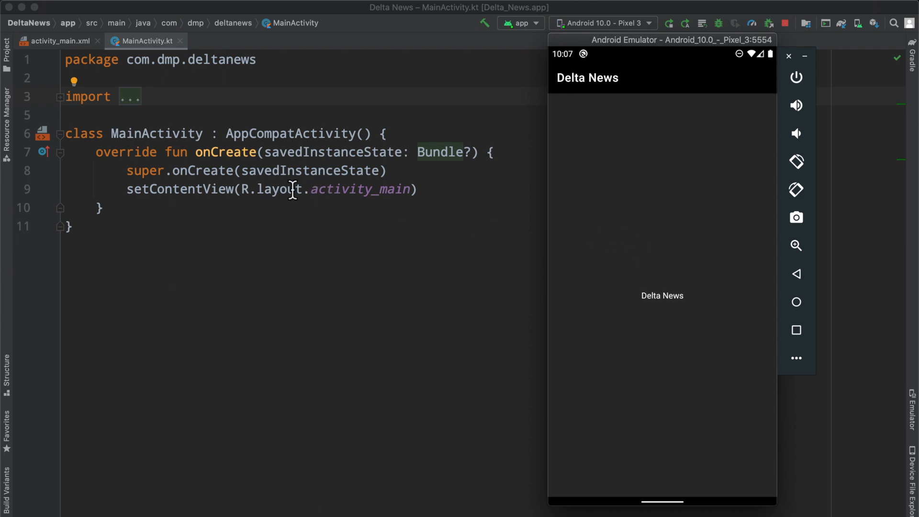
{"action": "mouse_move", "coordinate": [670, 237]}
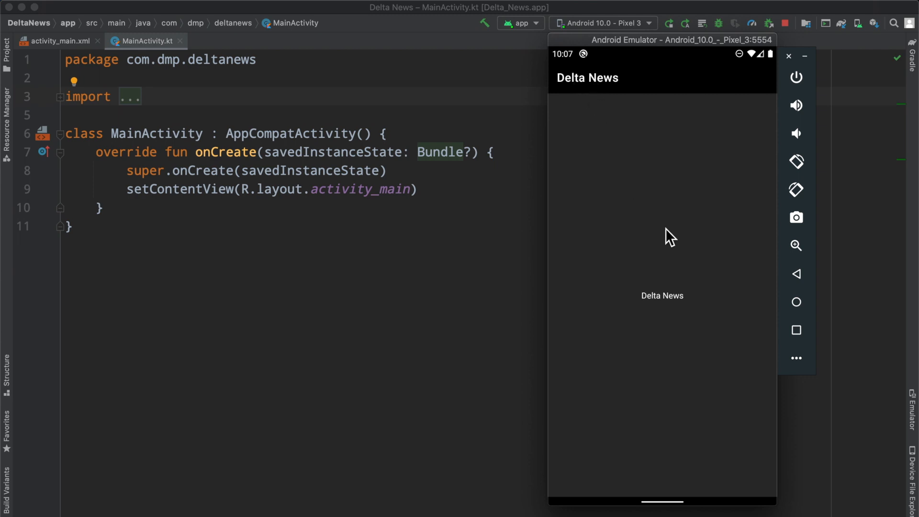
{"action": "mouse_move", "coordinate": [608, 215]}
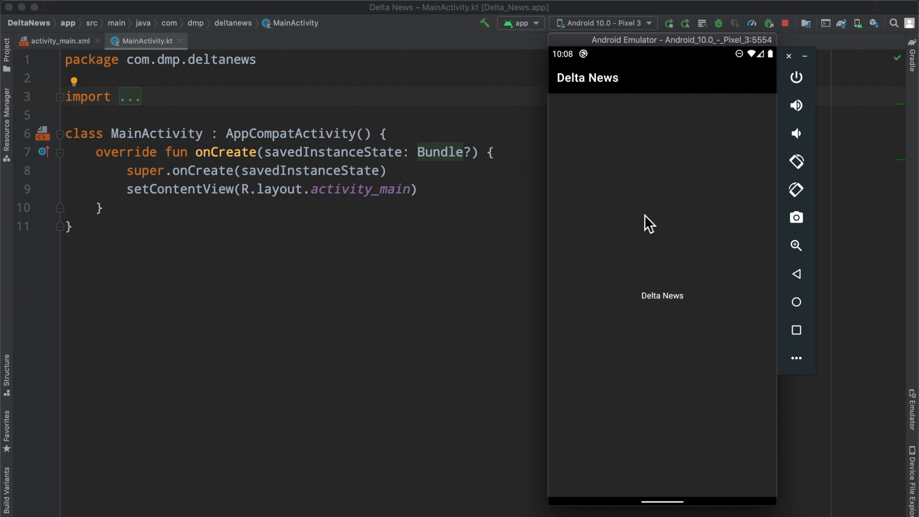
{"action": "mouse_move", "coordinate": [571, 145]}
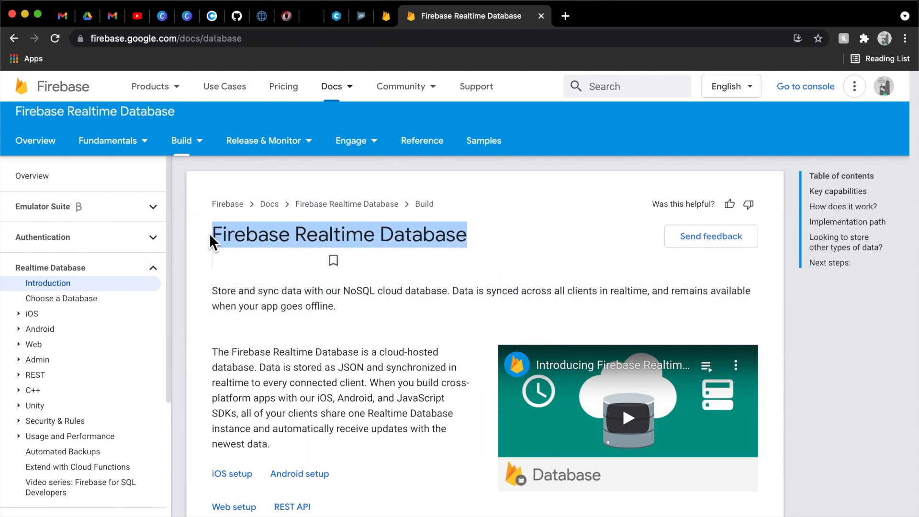
{"action": "mouse_move", "coordinate": [432, 237]}
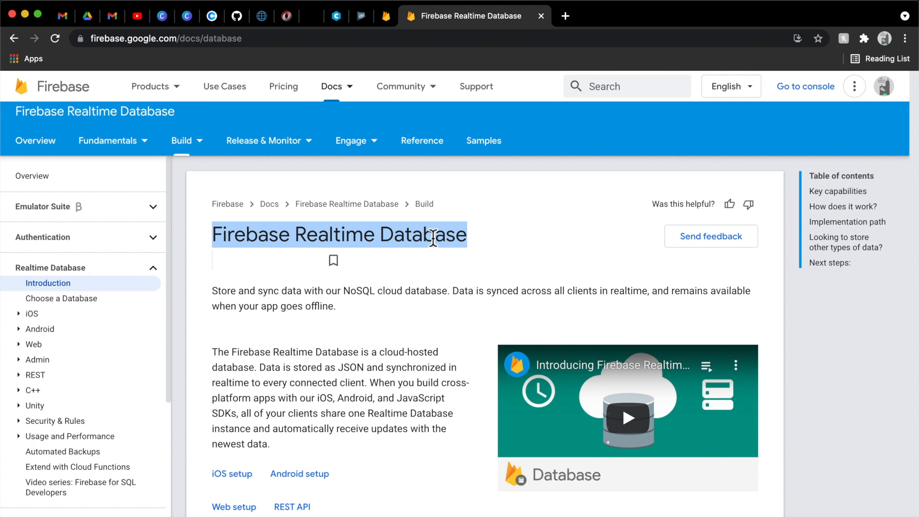
{"action": "mouse_move", "coordinate": [316, 242]}
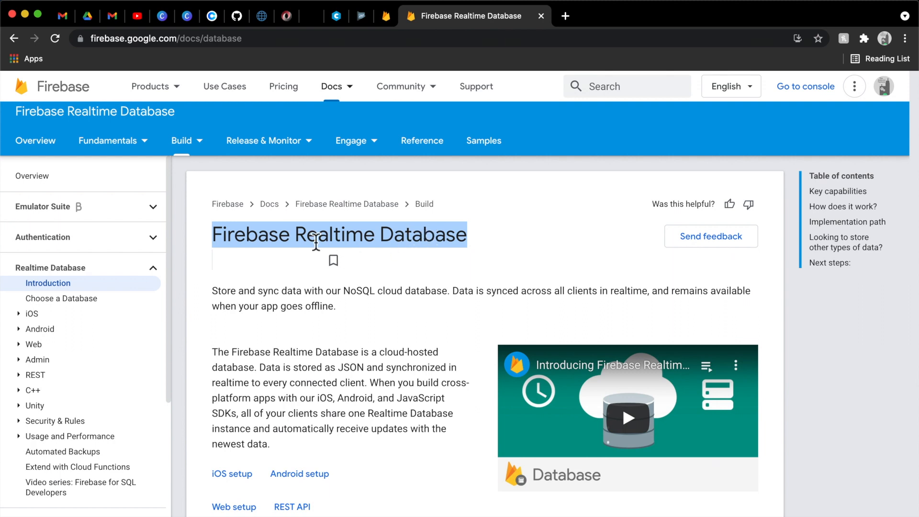
Scroll the page, switch to Android Studio, then return to the Delta News project overview
{"action": "scroll", "scroll_direction": "down", "scroll_amount": 3}
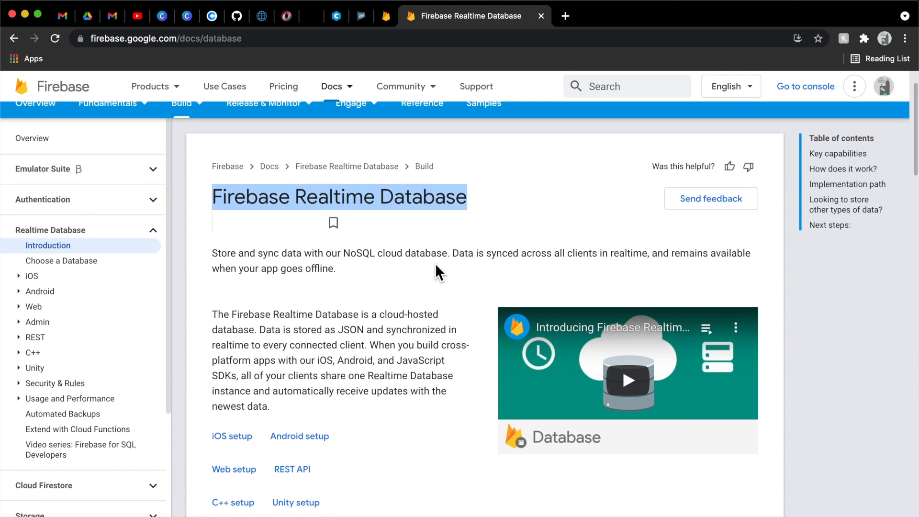
{"action": "scroll", "scroll_direction": "down", "scroll_amount": 3}
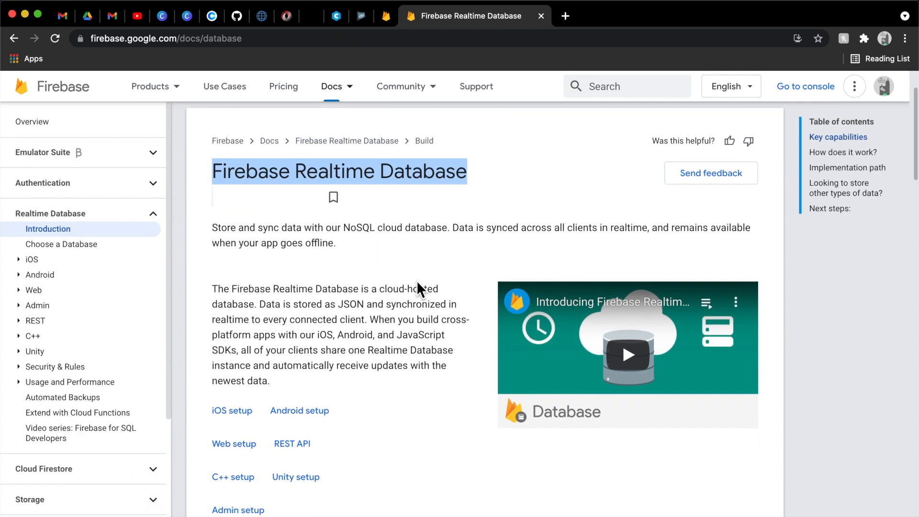
{"action": "scroll", "scroll_direction": "down", "scroll_amount": 3}
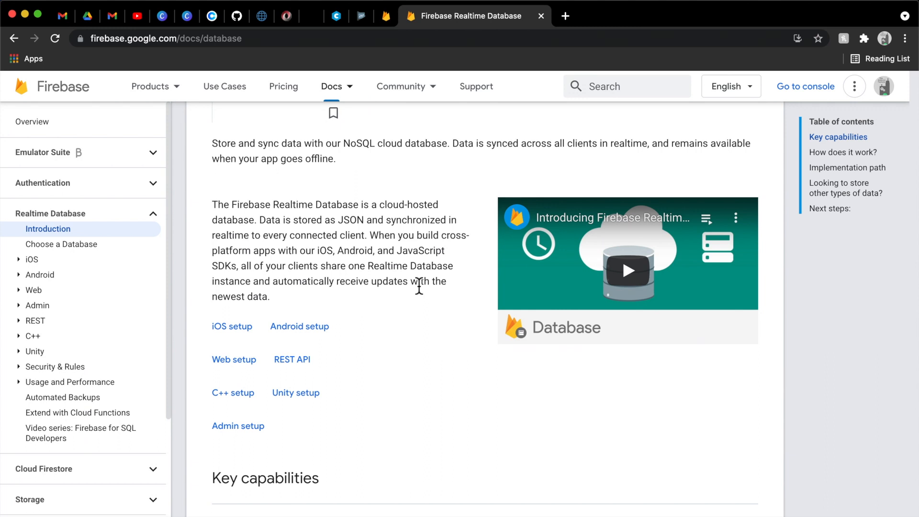
{"action": "mouse_move", "coordinate": [494, 274]}
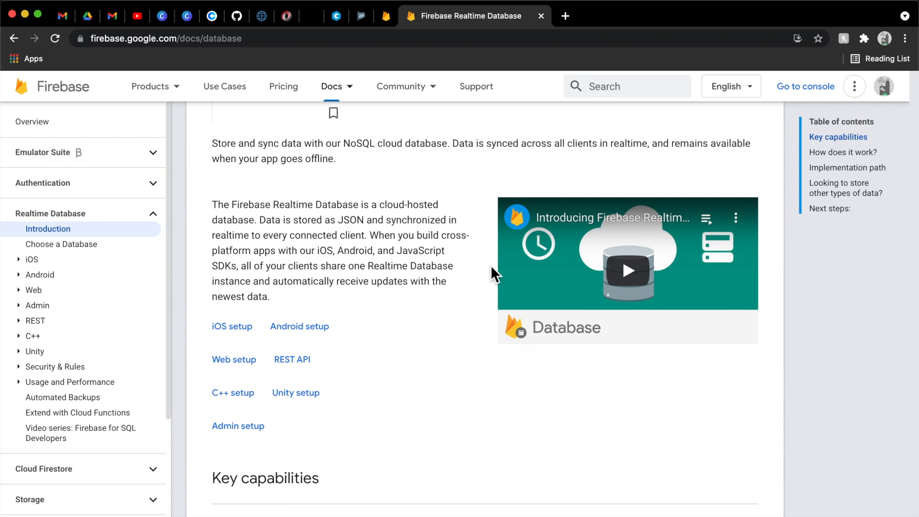
{"action": "left_click", "coordinate": [401, 86]}
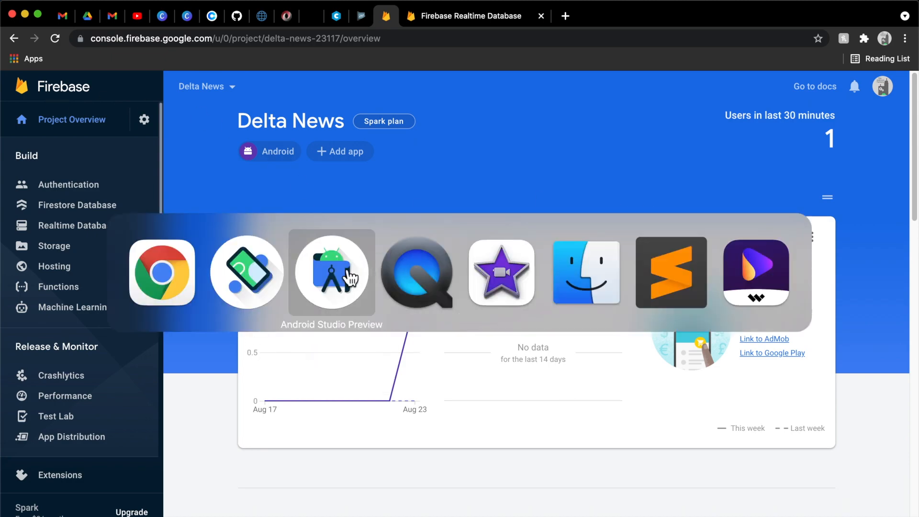
{"action": "left_click", "coordinate": [331, 271]}
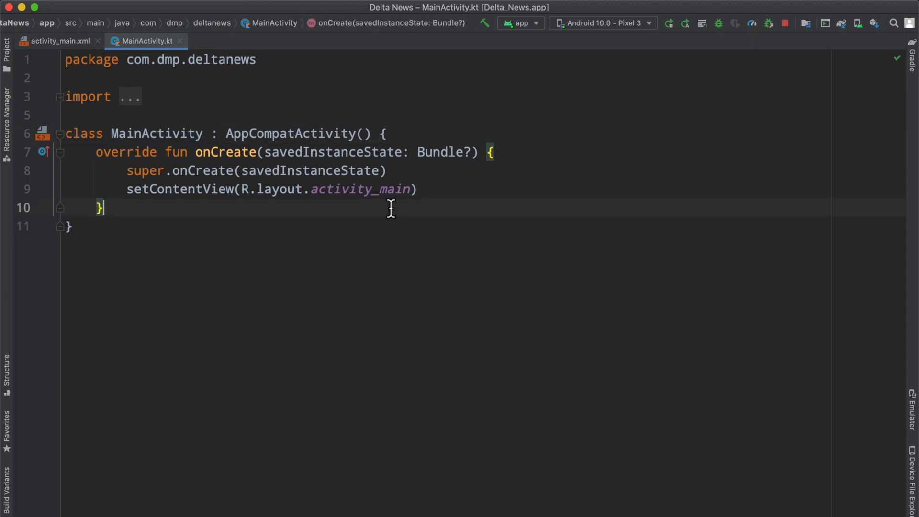
{"action": "mouse_move", "coordinate": [360, 196]}
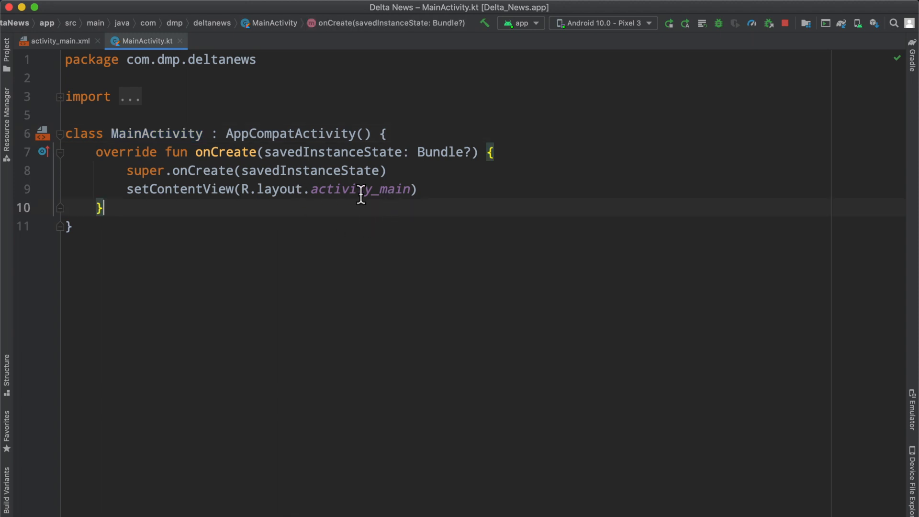
{"action": "left_click", "coordinate": [385, 16]}
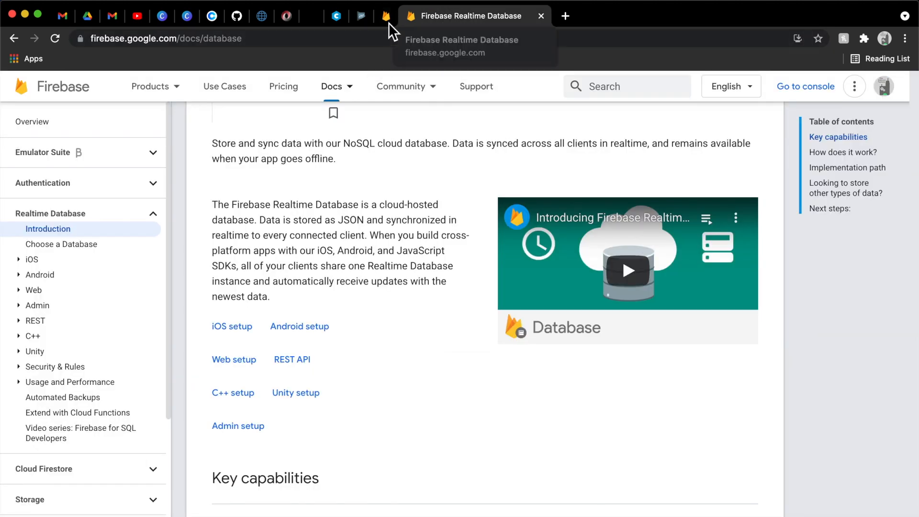
{"action": "left_click", "coordinate": [385, 15]}
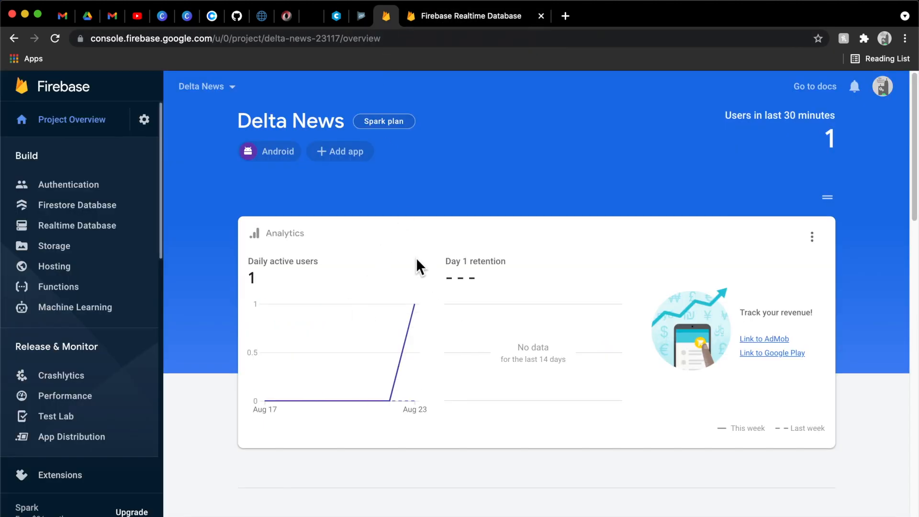
{"action": "mouse_move", "coordinate": [346, 229]}
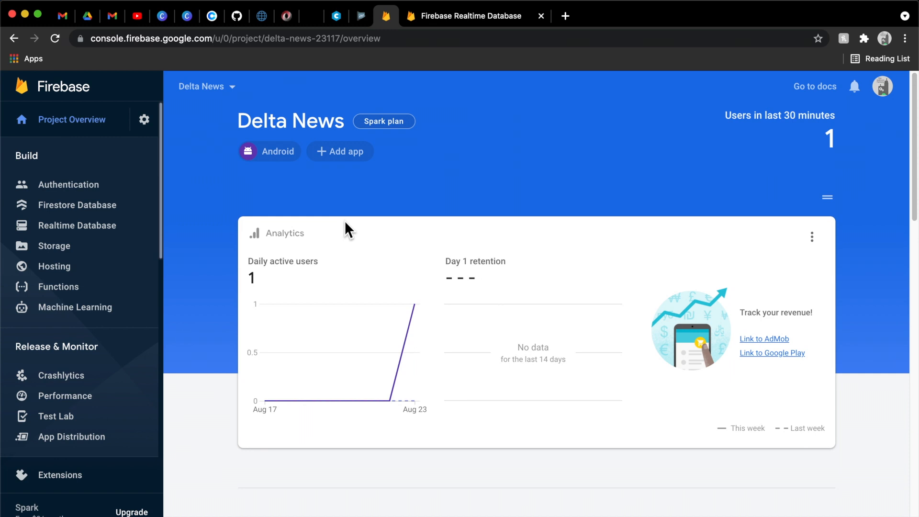
{"action": "mouse_move", "coordinate": [169, 212]}
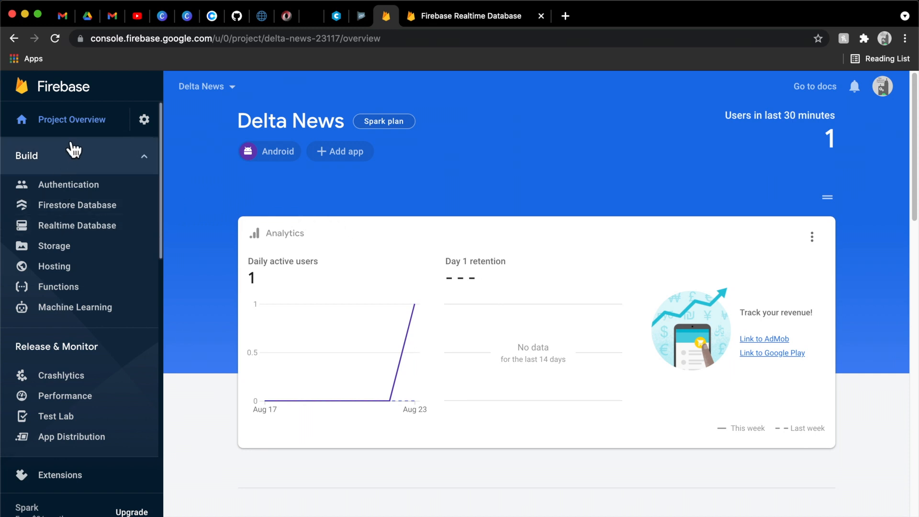
{"action": "mouse_move", "coordinate": [278, 250]}
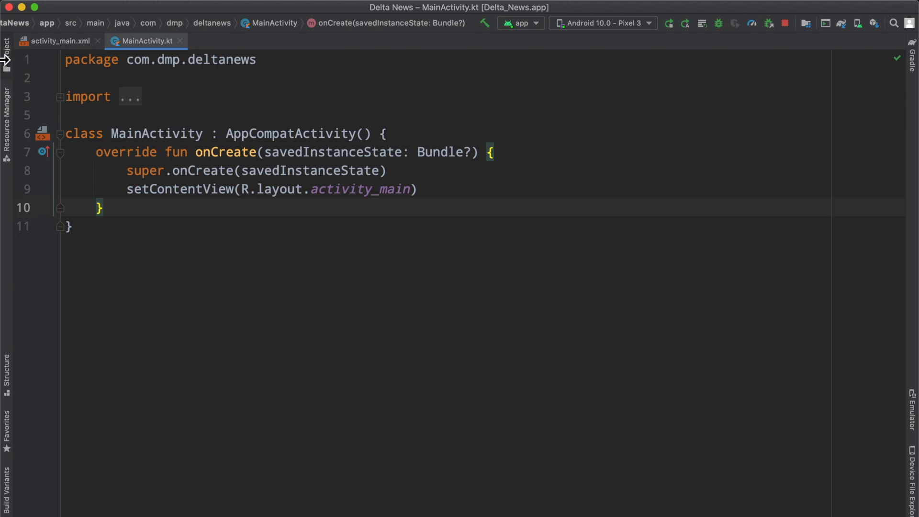
Open the Project tool window and select google-services.json under the app module
{"action": "left_click", "coordinate": [7, 48]}
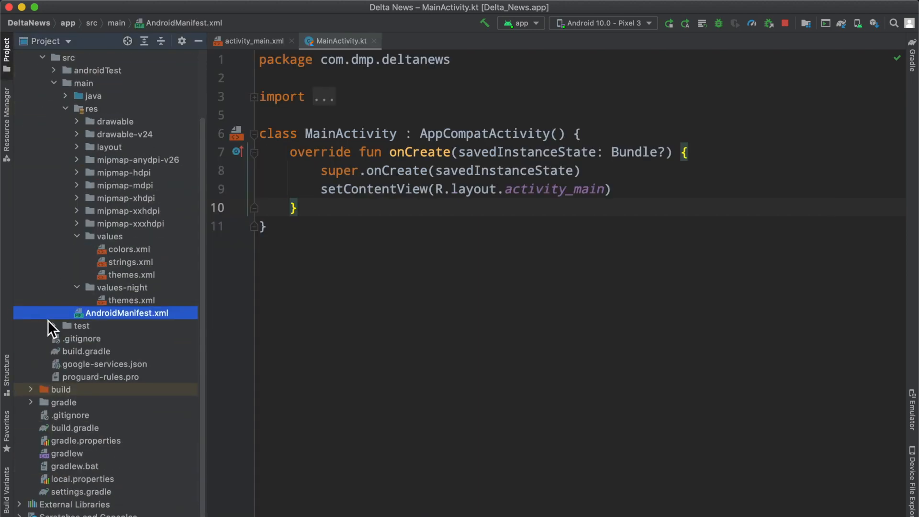
{"action": "left_click", "coordinate": [104, 364]}
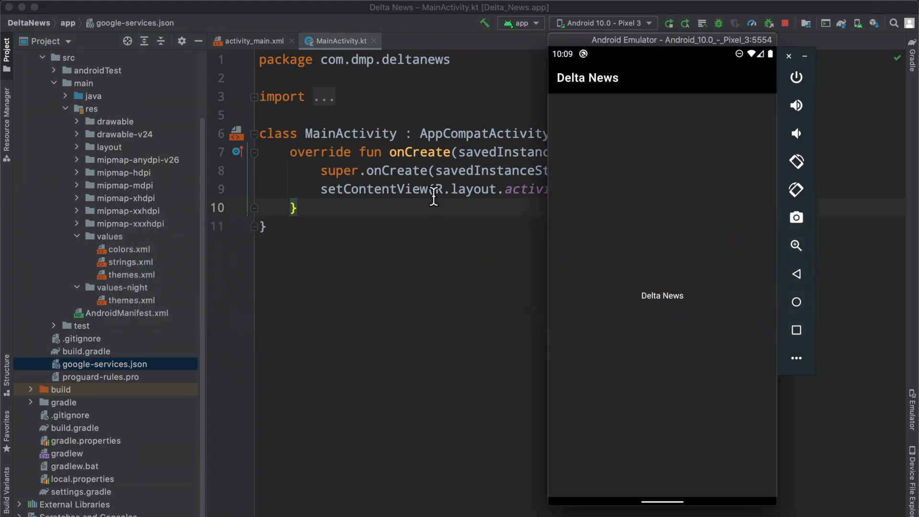
{"action": "mouse_move", "coordinate": [169, 154]}
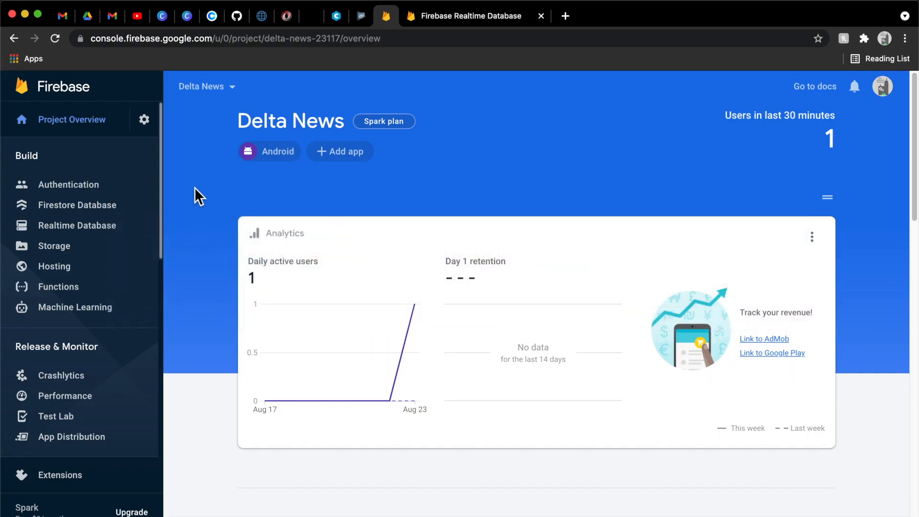
Open the empty Delta News Realtime Database and its data panel's more-options menu
{"action": "left_click", "coordinate": [76, 225]}
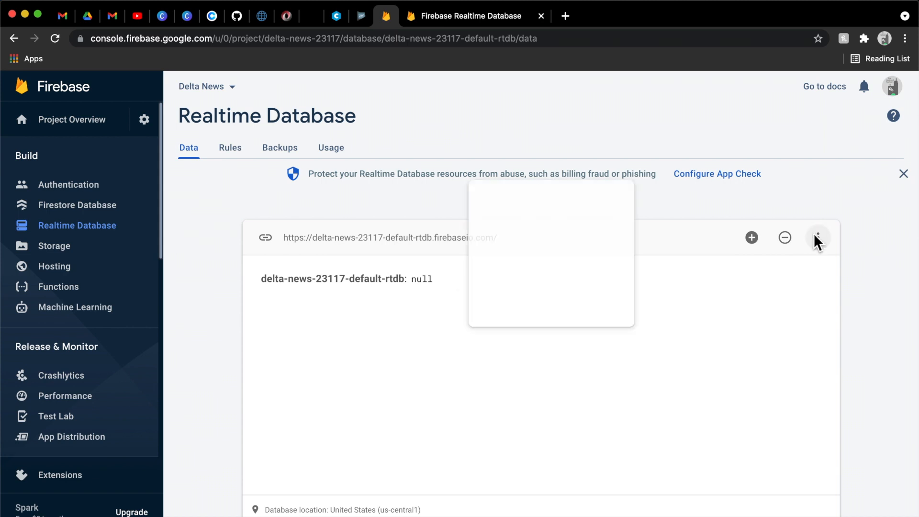
{"action": "left_click", "coordinate": [816, 238]}
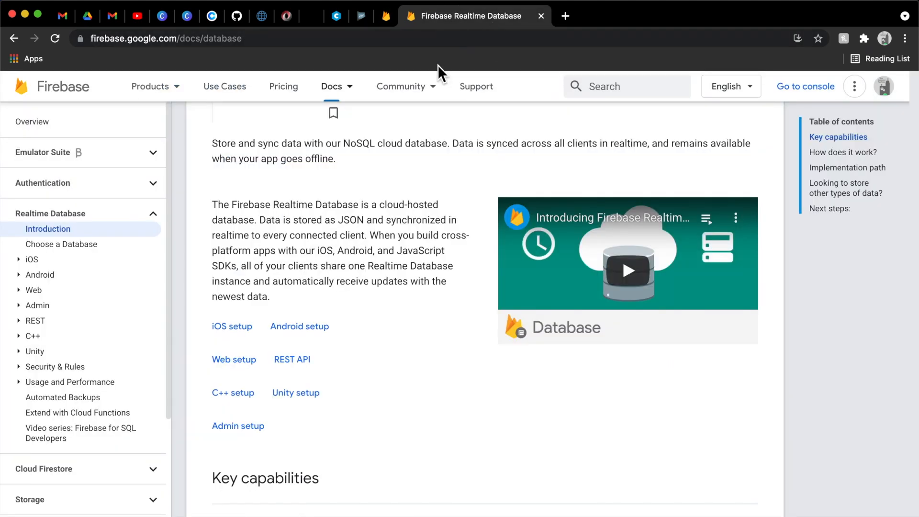
Open the Android Realtime Database setup guide and select the database write example code
{"action": "left_click", "coordinate": [299, 326]}
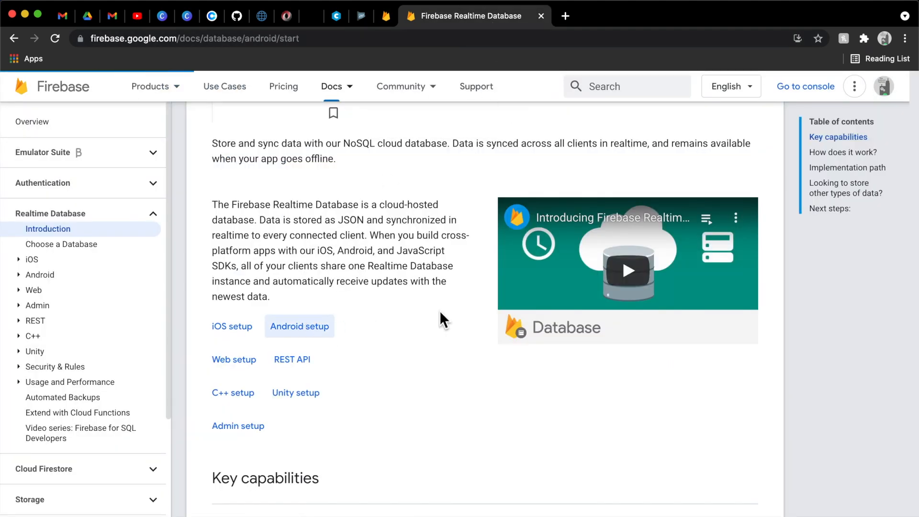
{"action": "left_click", "coordinate": [300, 326]}
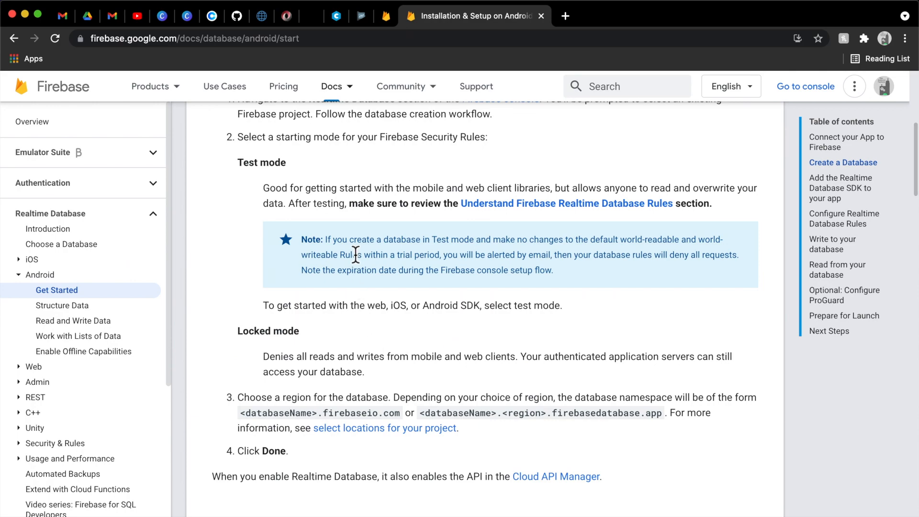
{"action": "scroll", "scroll_direction": "down", "scroll_amount": 3}
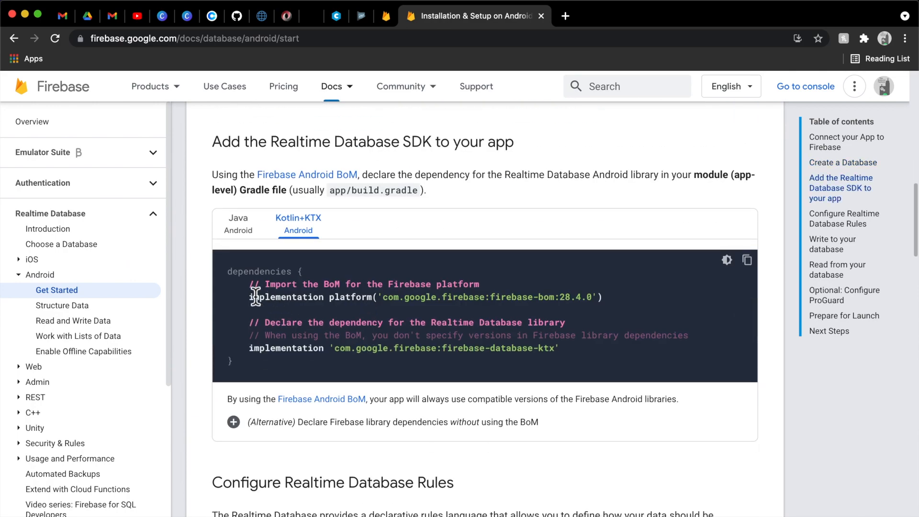
{"action": "scroll", "scroll_direction": "down", "scroll_amount": 3}
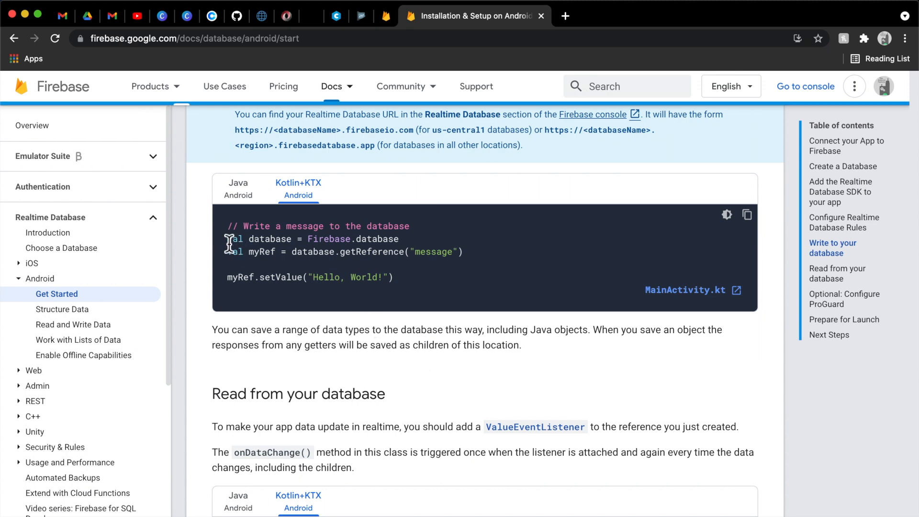
{"action": "left_click_drag", "start_coordinate": [227, 238], "coordinate": [393, 277]}
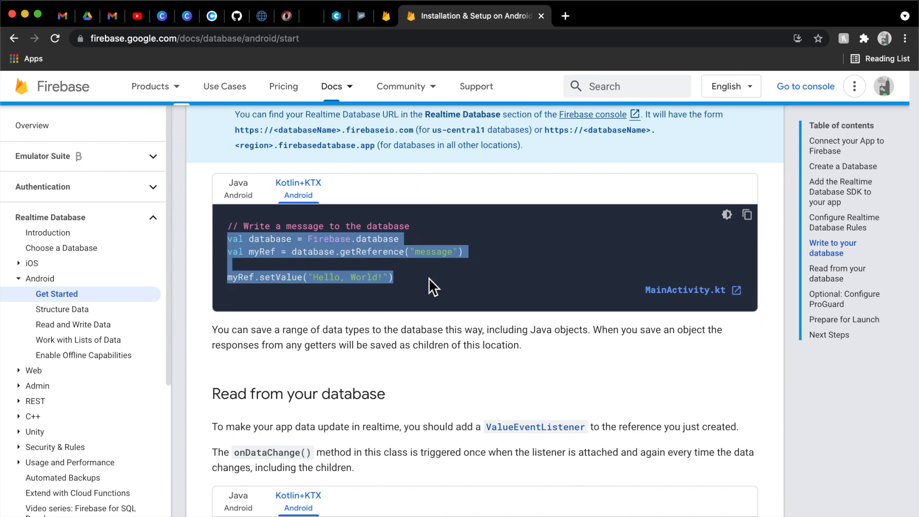
Scroll to the Kotlin read example and highlight the onDataChange method name
{"action": "scroll", "scroll_direction": "down", "scroll_amount": 3}
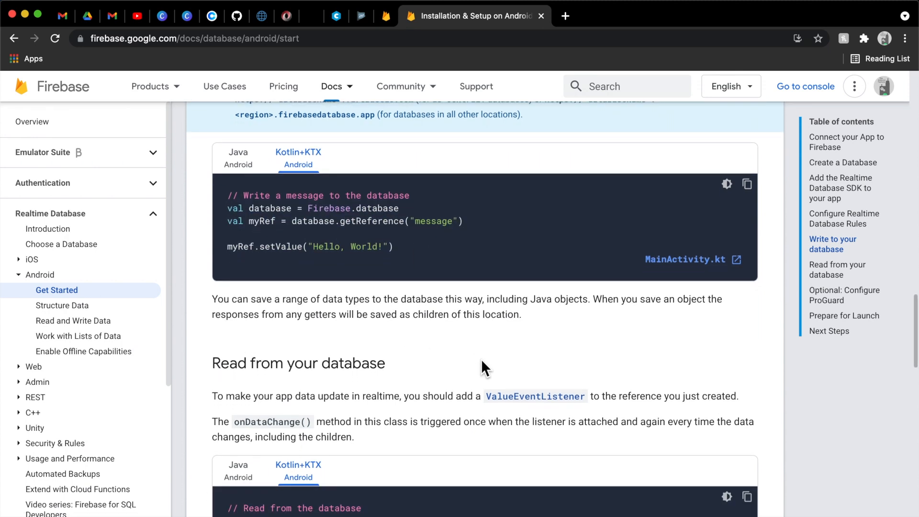
{"action": "scroll", "scroll_direction": "down", "scroll_amount": 3}
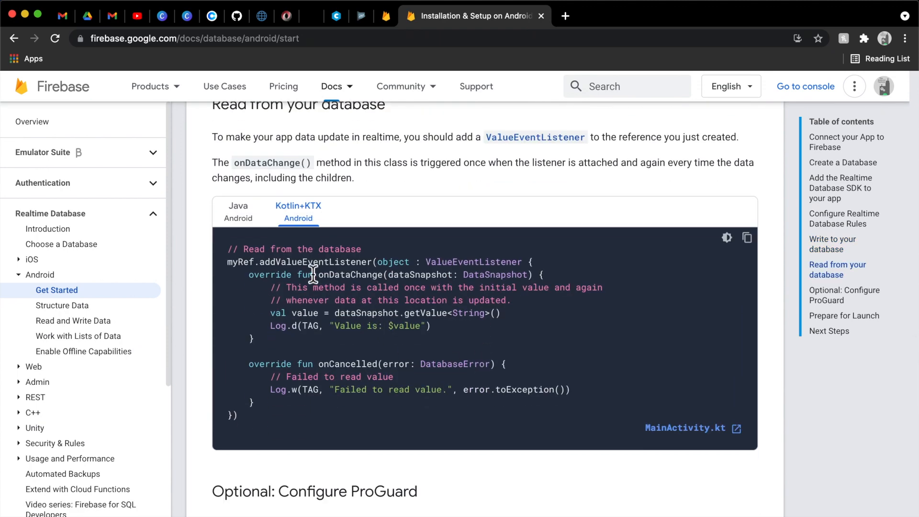
{"action": "double_click", "coordinate": [315, 261]}
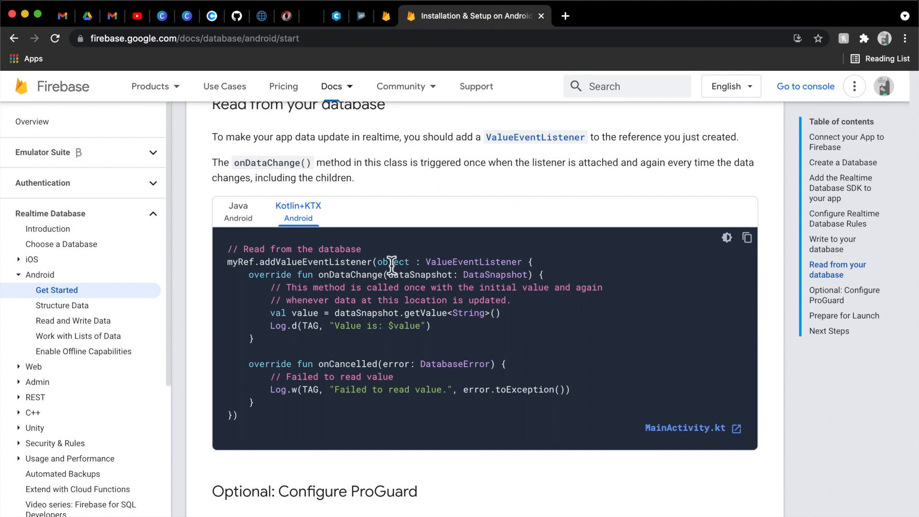
{"action": "mouse_move", "coordinate": [286, 274]}
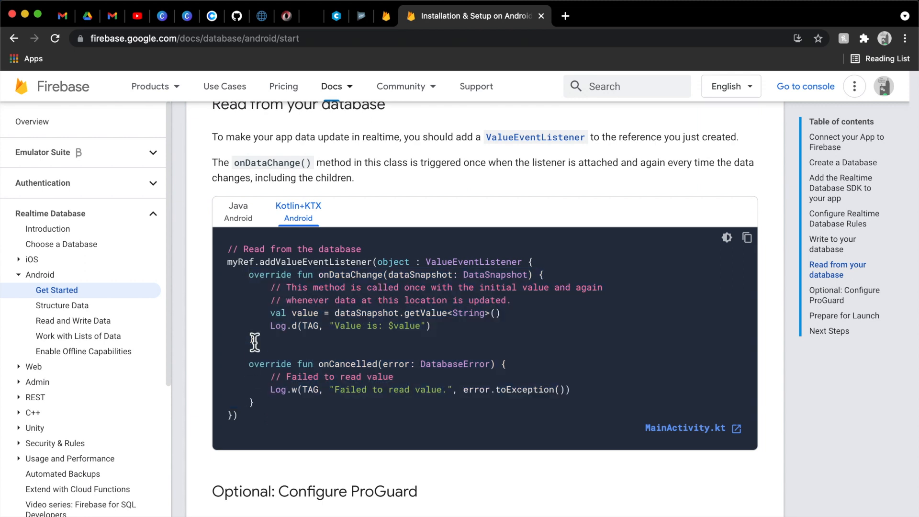
{"action": "double_click", "coordinate": [349, 274]}
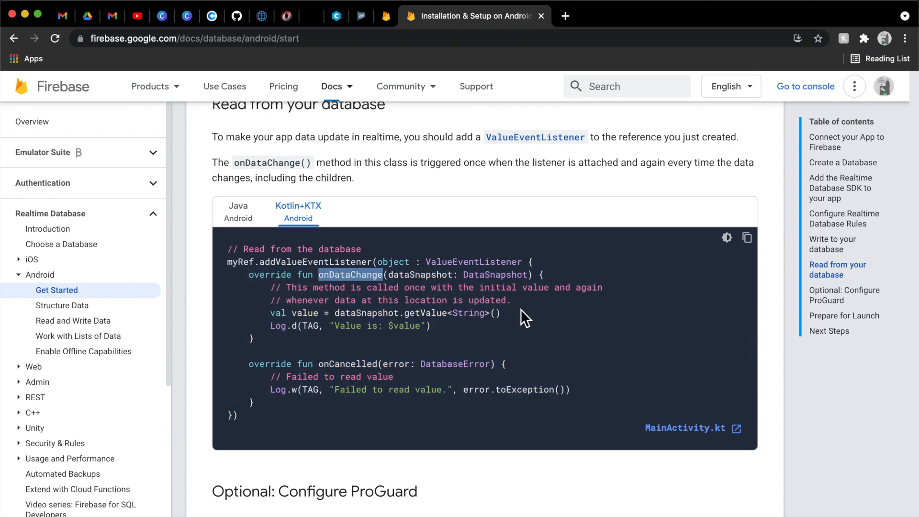
{"action": "mouse_move", "coordinate": [515, 316]}
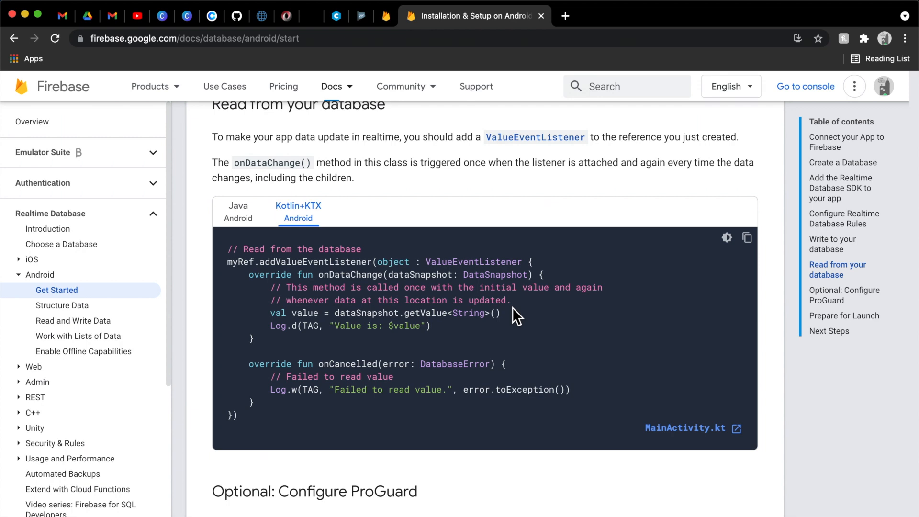
{"action": "mouse_move", "coordinate": [402, 180]}
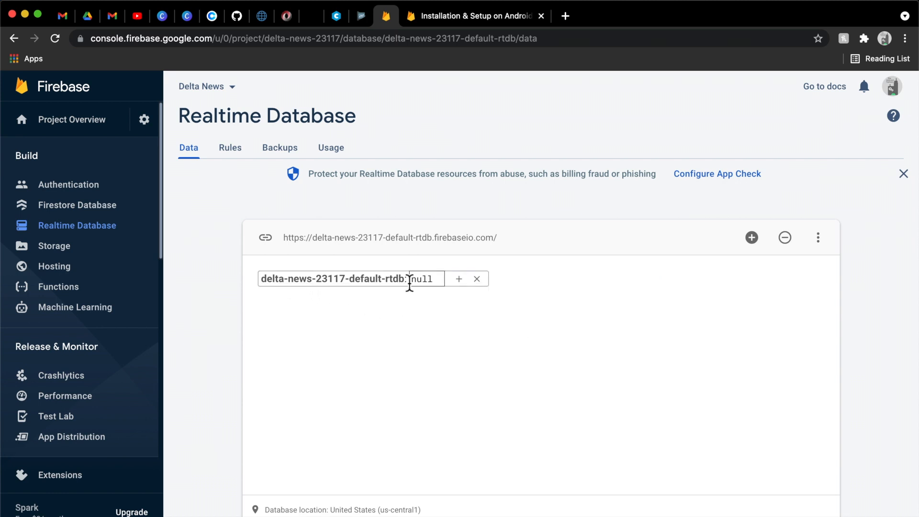
{"action": "mouse_move", "coordinate": [458, 287]}
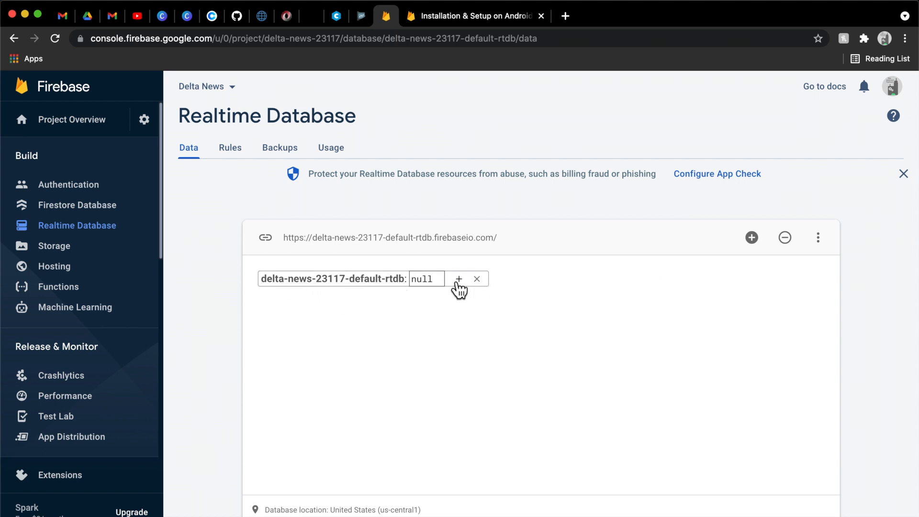
Add a child entry named first_name with value Dom to the database root
{"action": "left_click", "coordinate": [817, 238]}
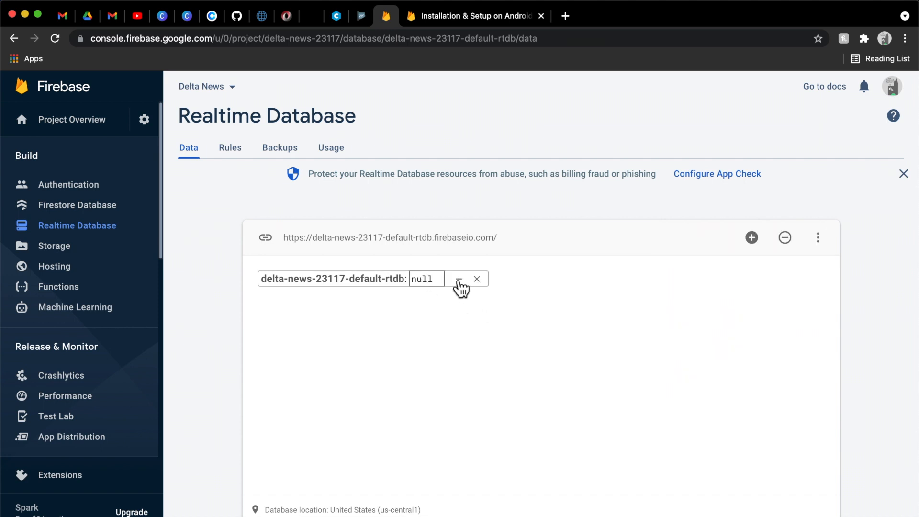
{"action": "mouse_move", "coordinate": [459, 278]}
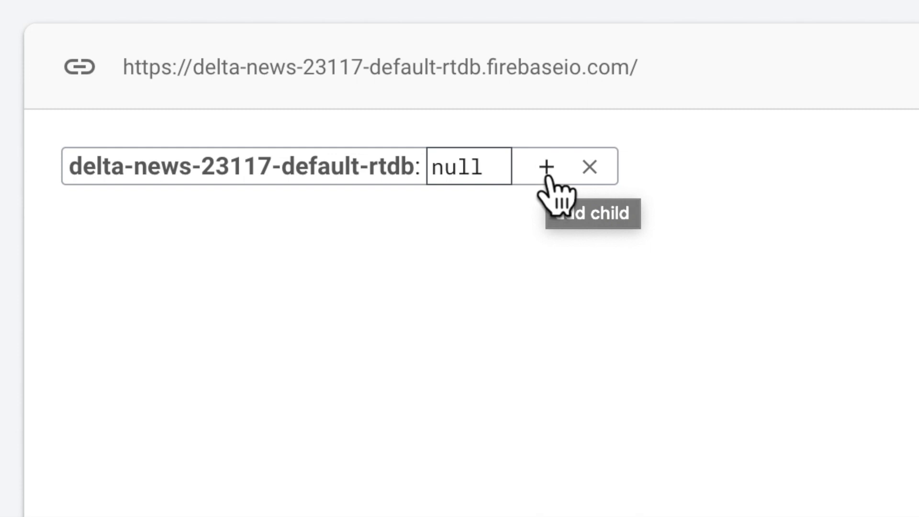
{"action": "left_click", "coordinate": [550, 167]}
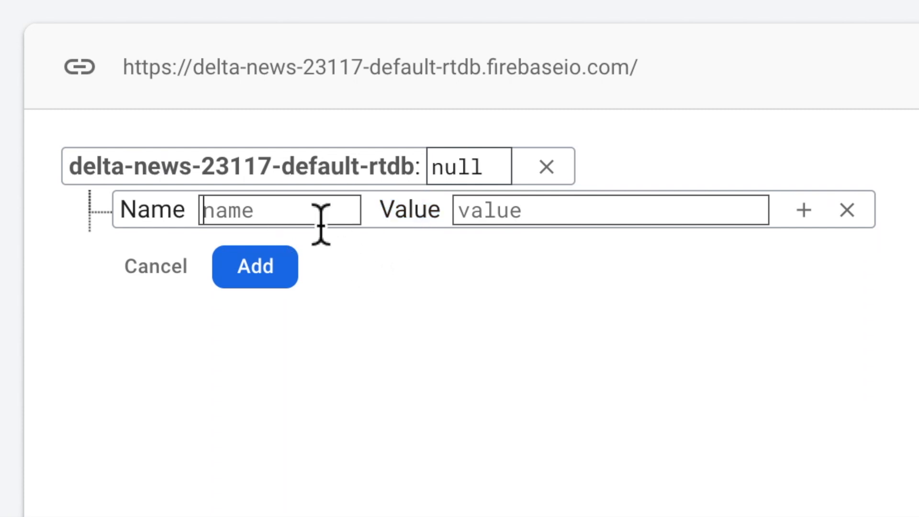
{"action": "type", "text": "first_name"}
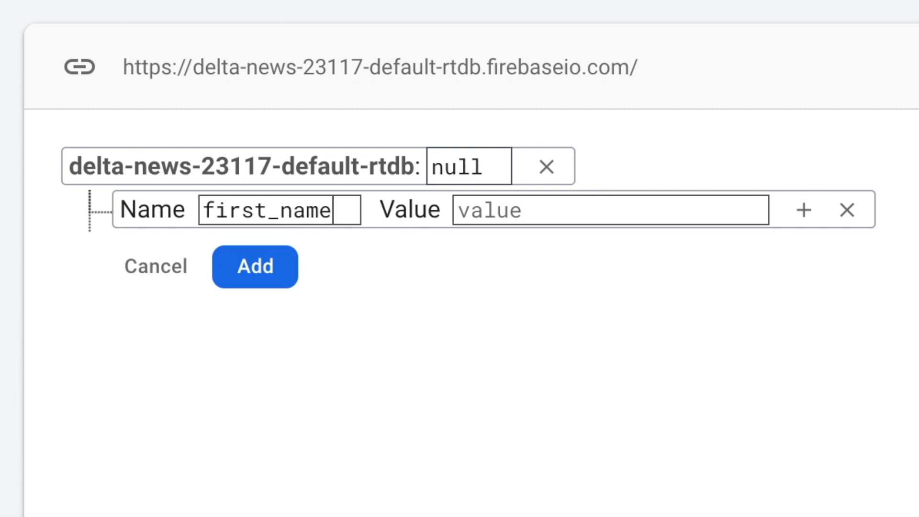
{"action": "type", "text": "Dom"}
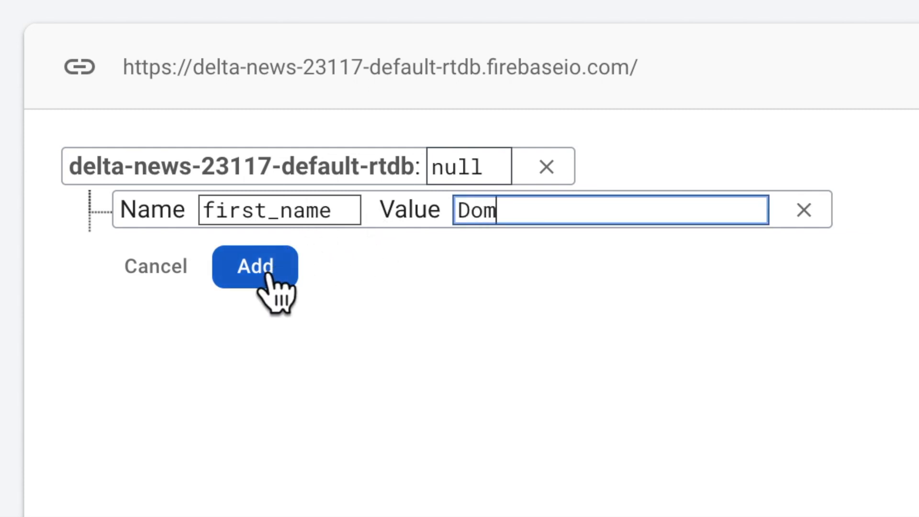
{"action": "left_click", "coordinate": [254, 268]}
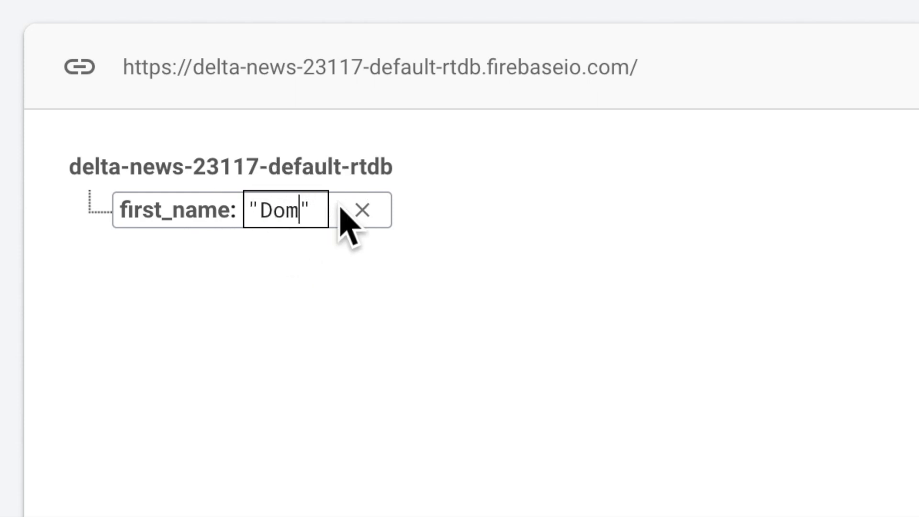
Edit the first_name value to Dom2
{"action": "type", "text": "2"}
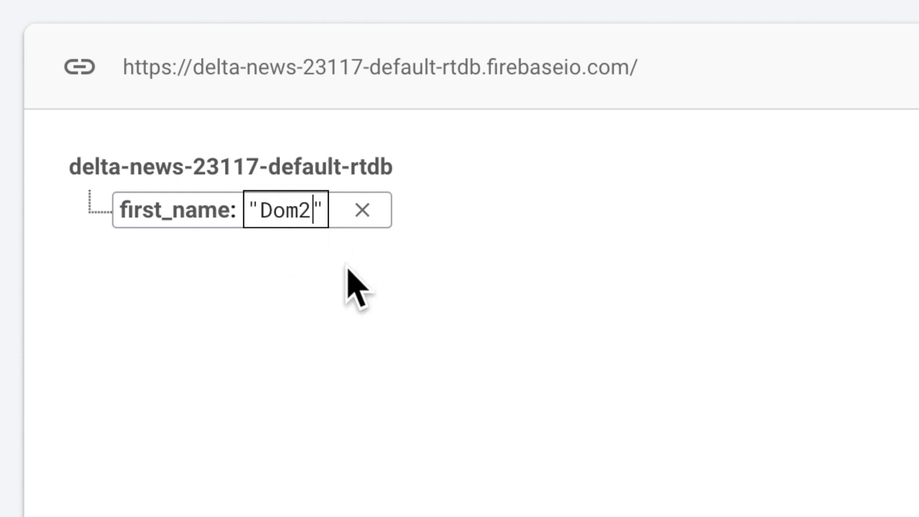
{"action": "double_click", "coordinate": [285, 211]}
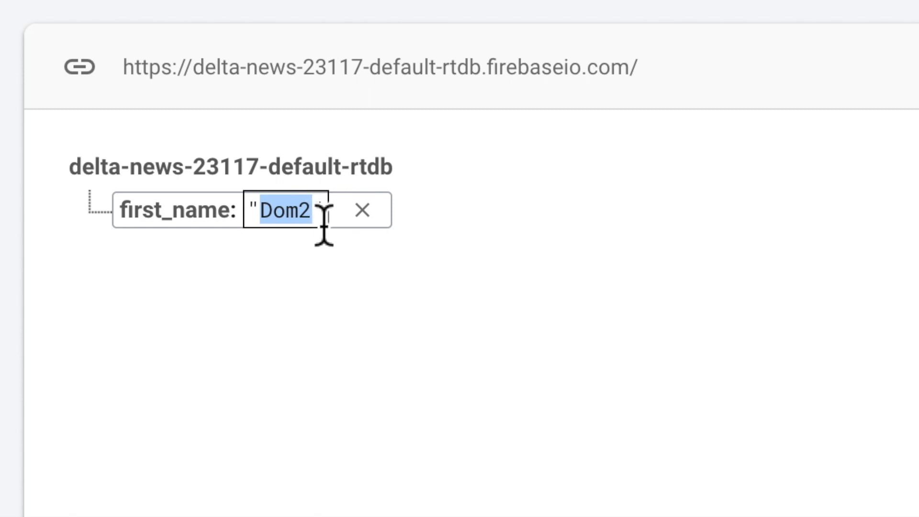
{"action": "key", "text": "Backspace"}
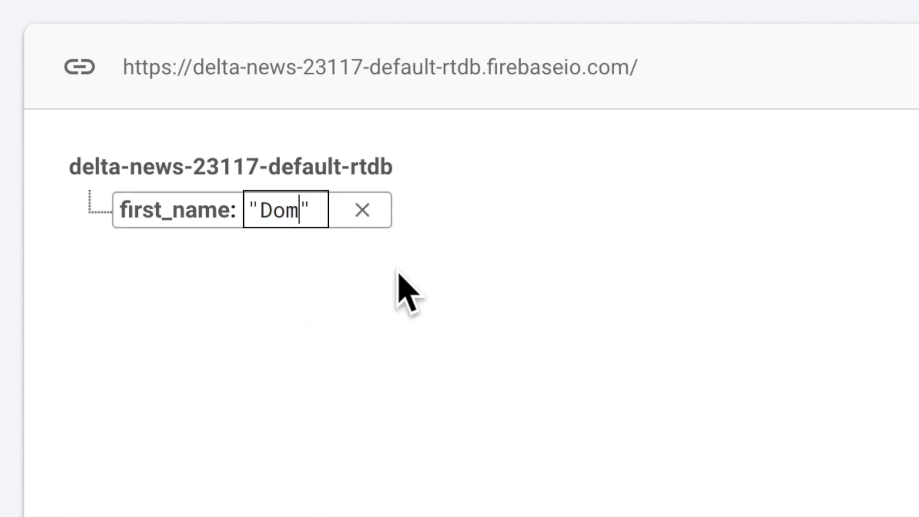
{"action": "type", "text": "2"}
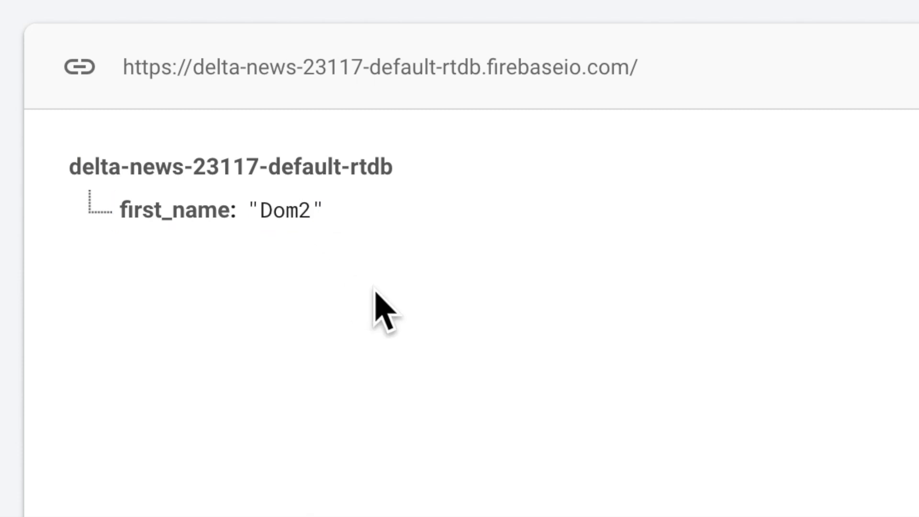
{"action": "mouse_move", "coordinate": [384, 308]}
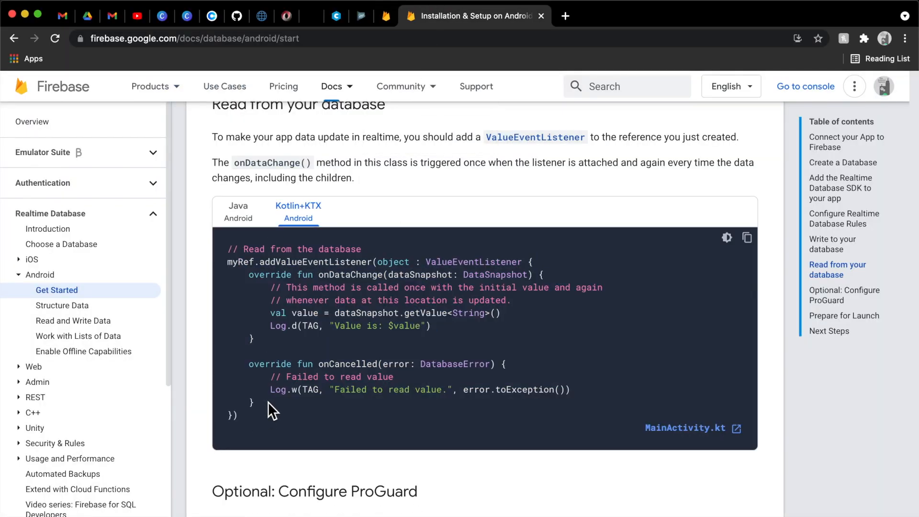
Review onDataChange and DataSnapshot in the docs, check the console, then return to Android Studio
{"action": "double_click", "coordinate": [349, 274]}
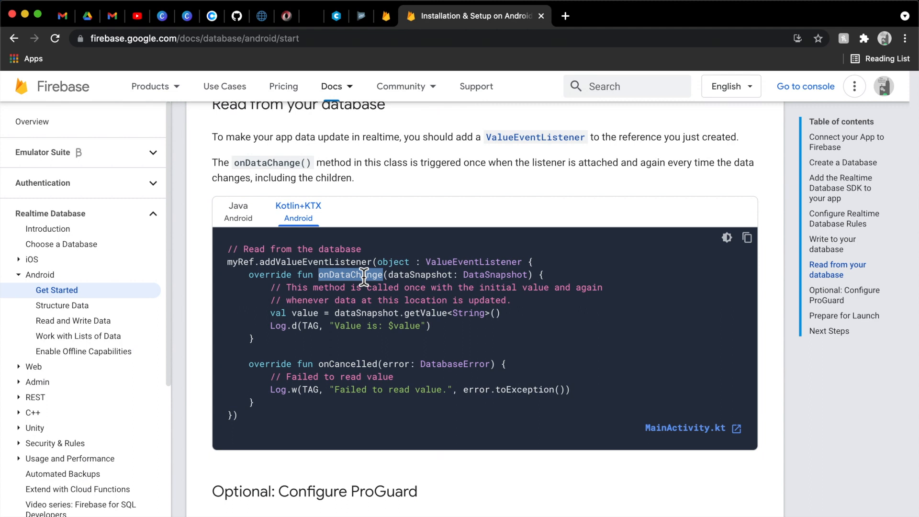
{"action": "double_click", "coordinate": [495, 274]}
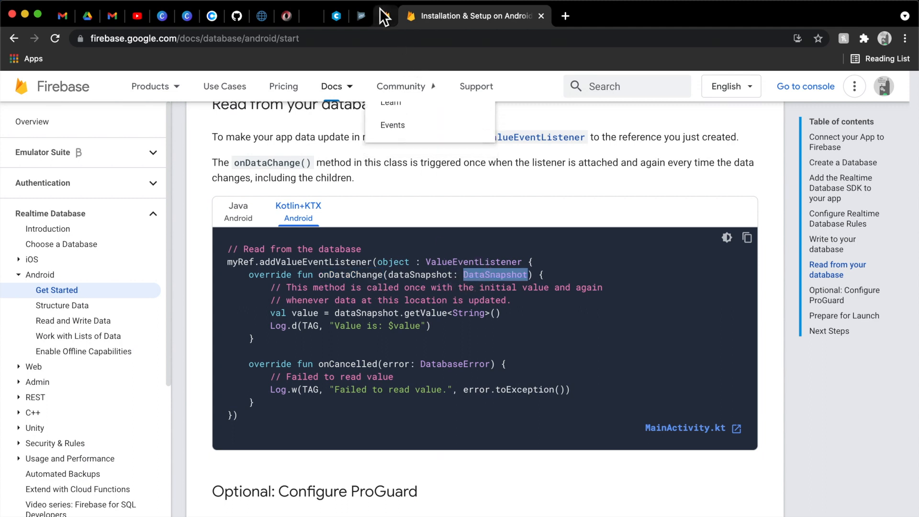
{"action": "left_click", "coordinate": [360, 16]}
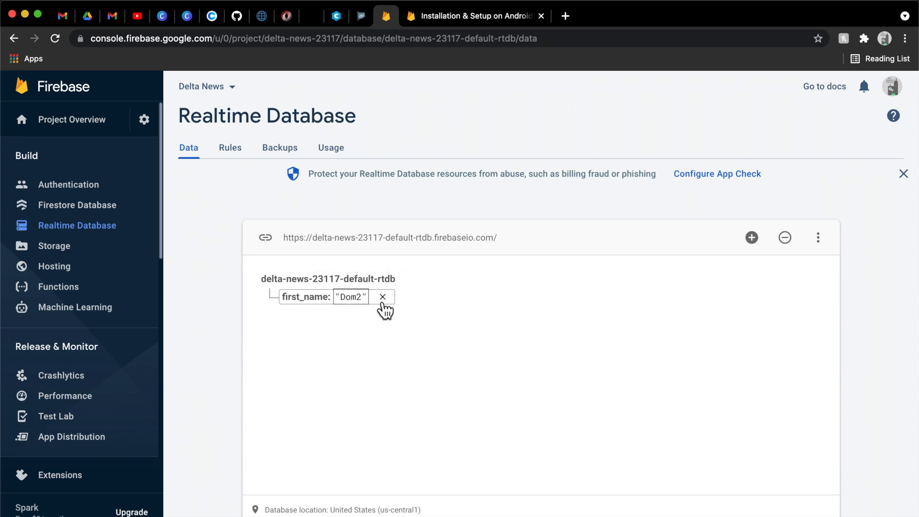
{"action": "mouse_move", "coordinate": [382, 297]}
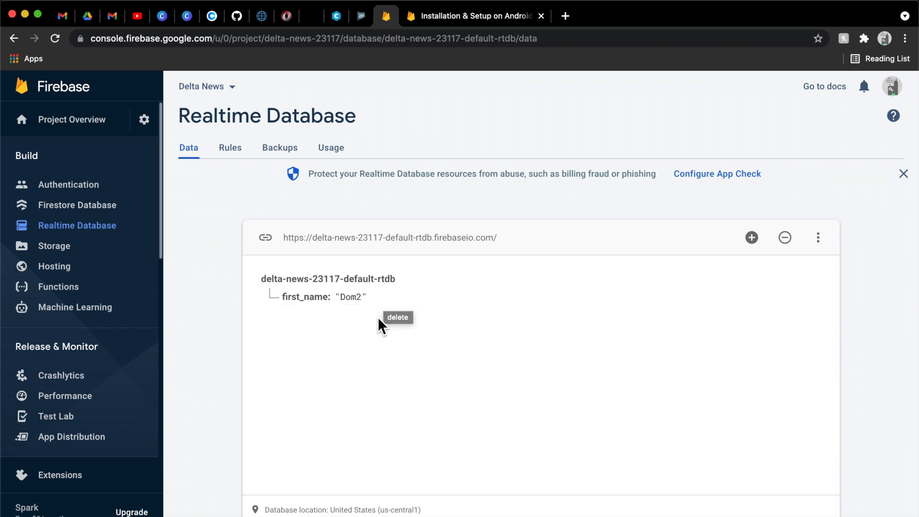
{"action": "mouse_move", "coordinate": [445, 87]}
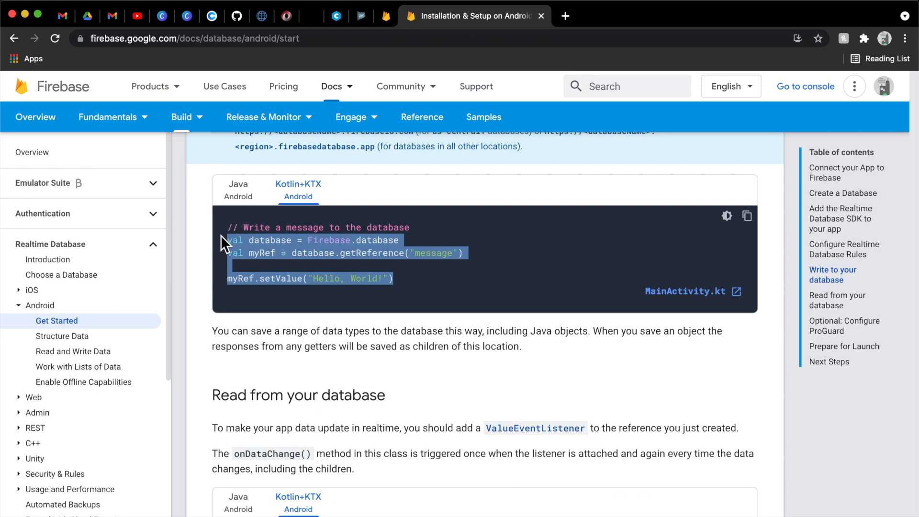
{"action": "key", "text": "cmd+tab"}
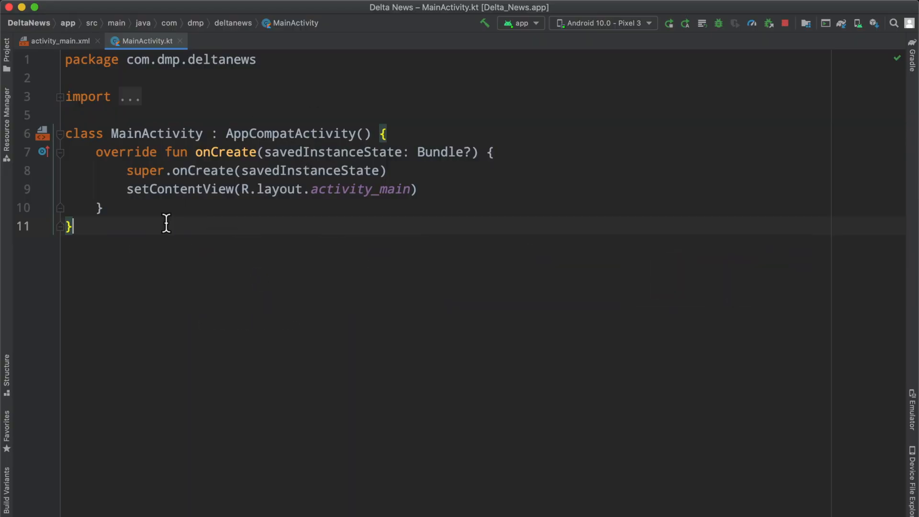
{"action": "left_click", "coordinate": [416, 189]}
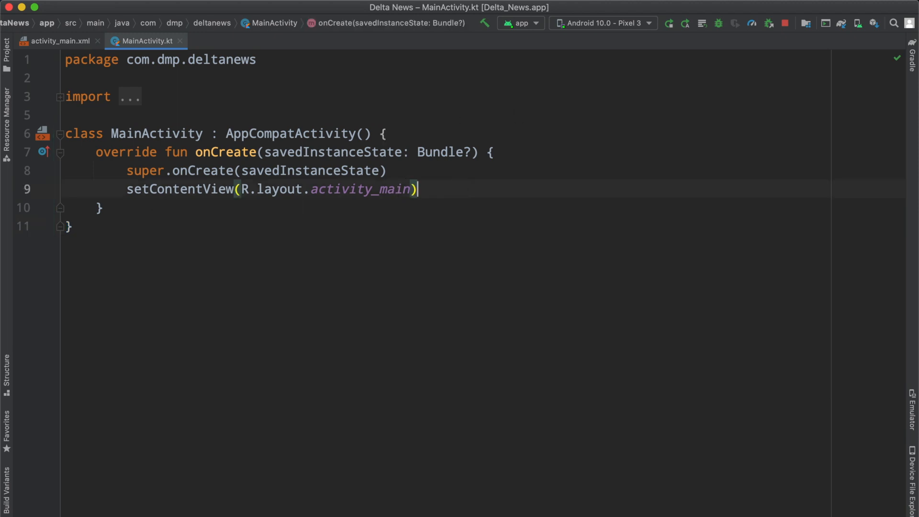
{"action": "type", "text": "val database = Firebase.database"}
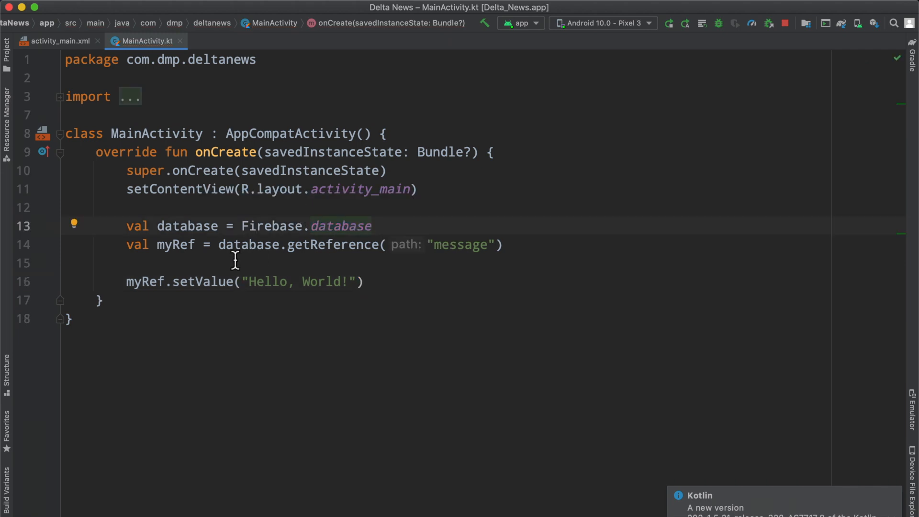
{"action": "left_click_drag", "start_coordinate": [125, 226], "coordinate": [336, 244]}
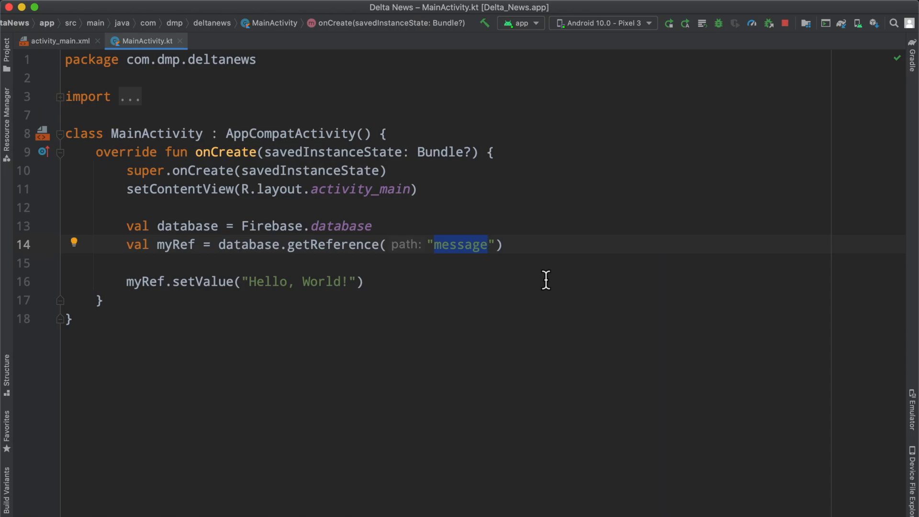
{"action": "left_click", "coordinate": [385, 16]}
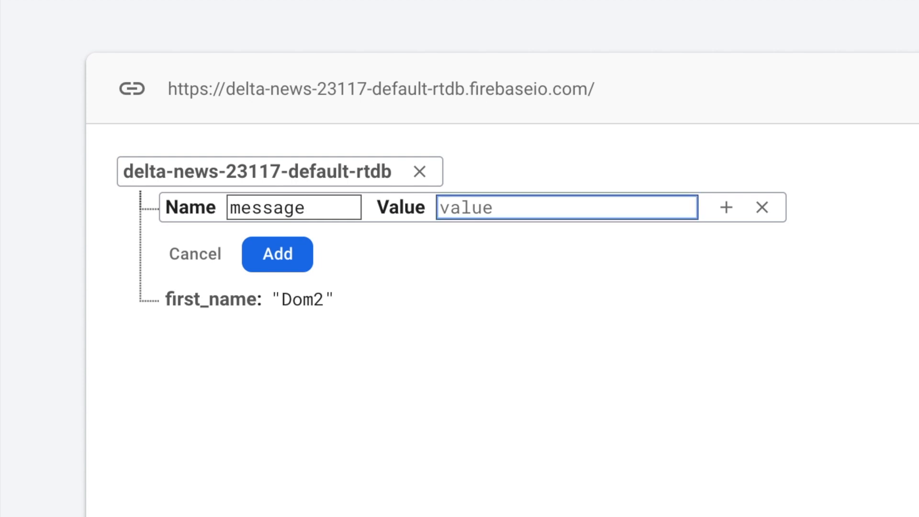
Enter the message value 'Hello from Firebase!', add the entry, then head back to Android Studio
{"action": "type", "text": "Hello!"}
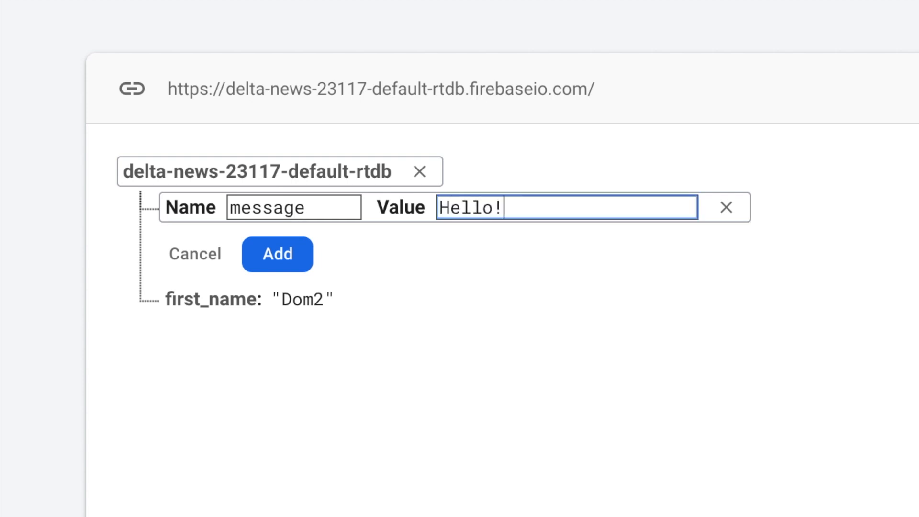
{"action": "type", "text": "from Firebase"}
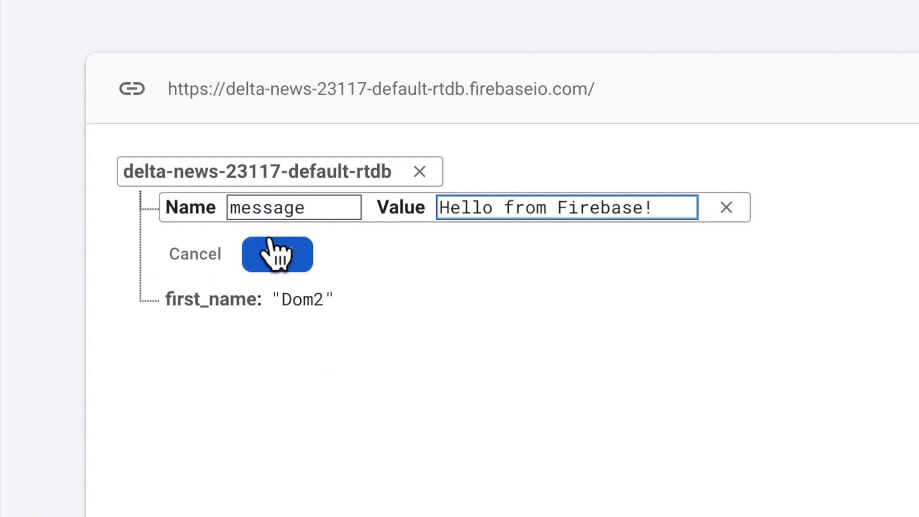
{"action": "left_click", "coordinate": [277, 254]}
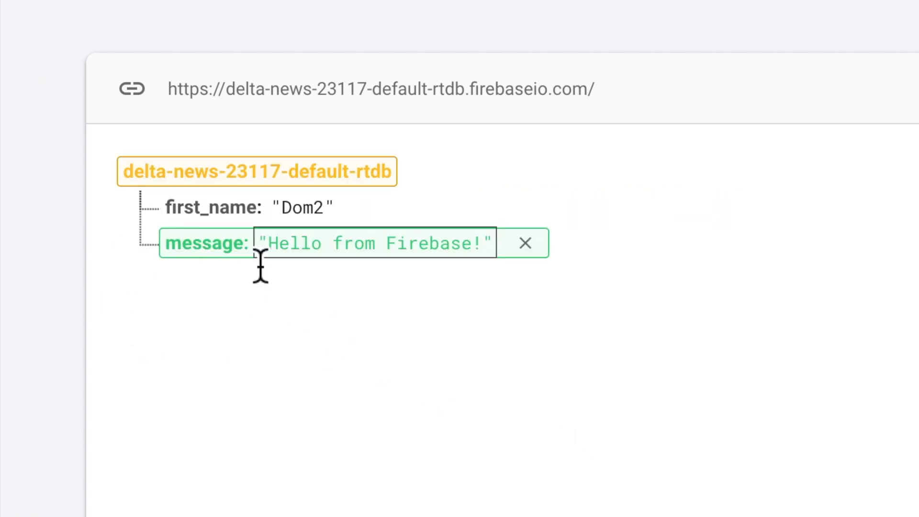
{"action": "left_click", "coordinate": [303, 207]}
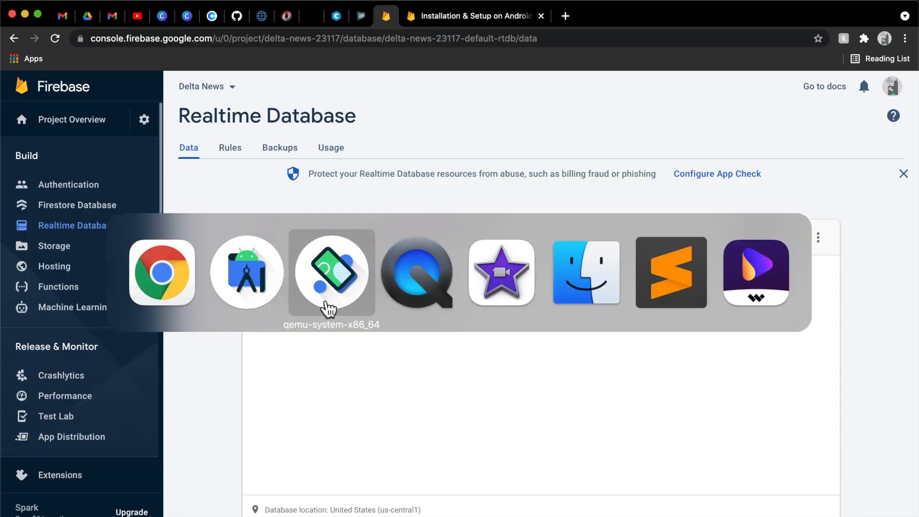
{"action": "left_click", "coordinate": [247, 272]}
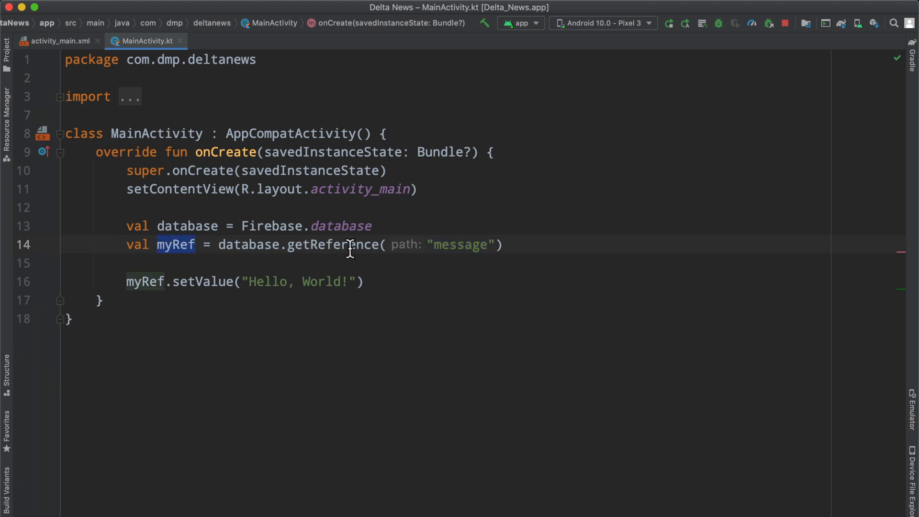
Inspect myRef and getReference, then open the getReference and DatabaseReference class sources
{"action": "double_click", "coordinate": [332, 245]}
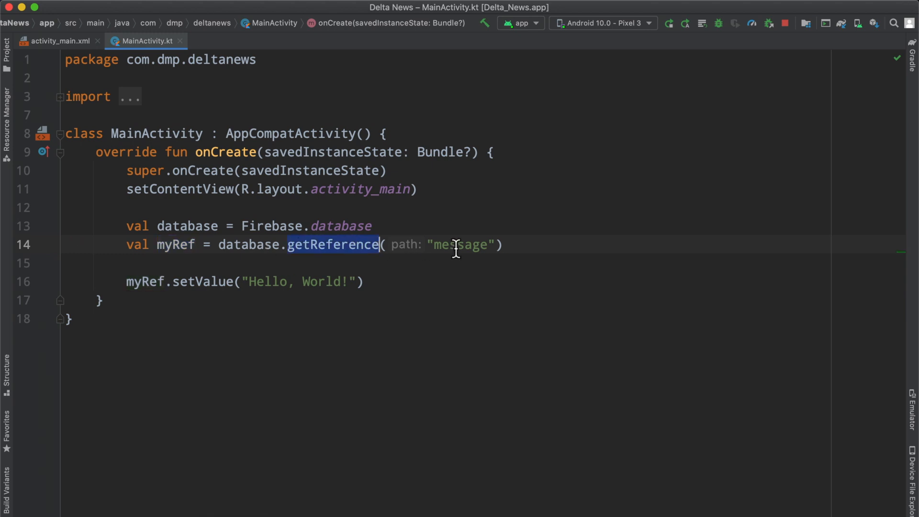
{"action": "double_click", "coordinate": [461, 245]}
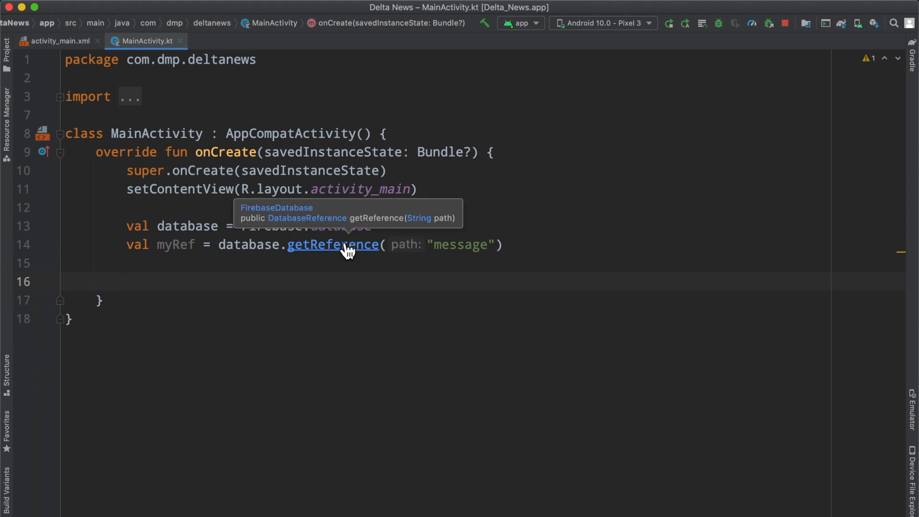
{"action": "left_click", "coordinate": [333, 245]}
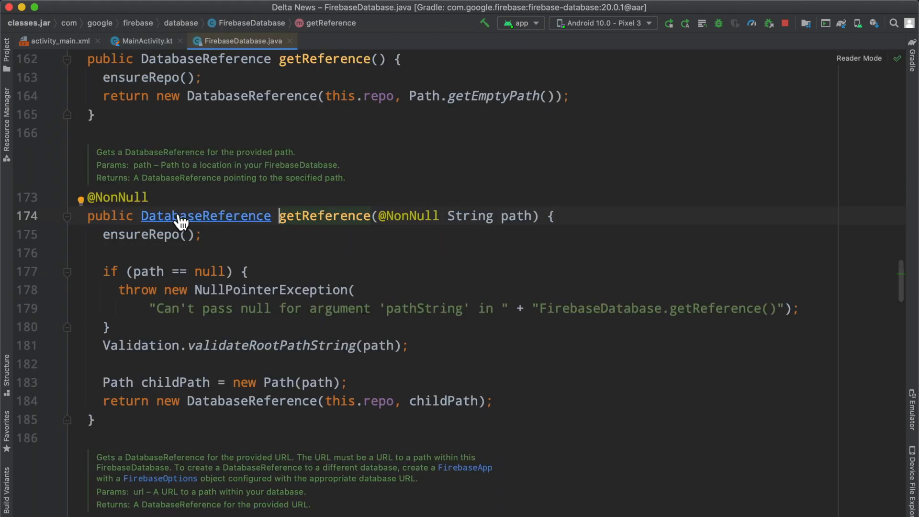
{"action": "left_click", "coordinate": [206, 216]}
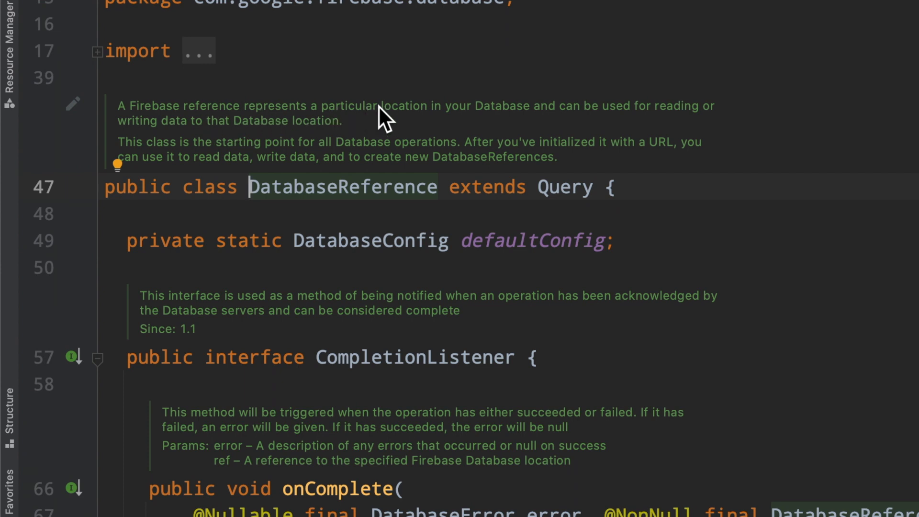
{"action": "mouse_move", "coordinate": [288, 164]}
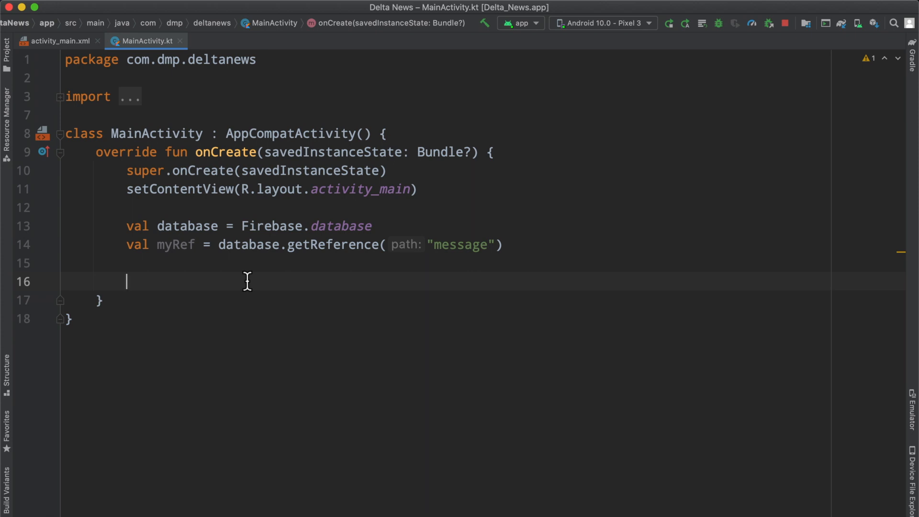
Type myRef.get().addOnSuccessListener { println(it.value) }, replacing the autocompleted addOnCompleteListener
{"action": "type", "text": "my"}
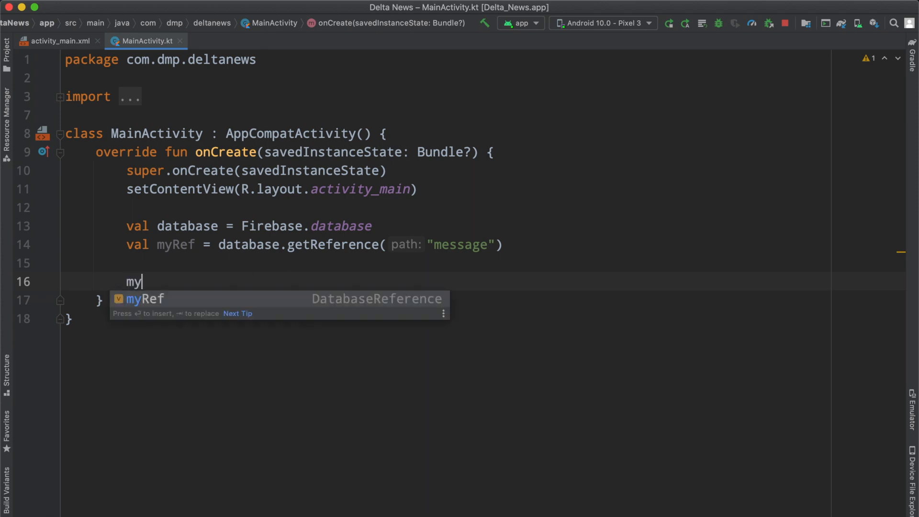
{"action": "type", "text": "Ref.get("}
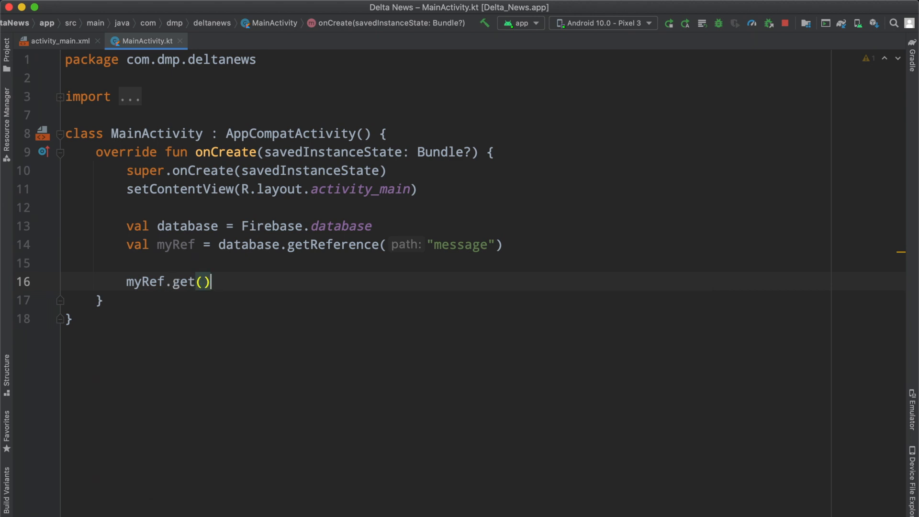
{"action": "type", "text": ".addOnCompleteListener {"}
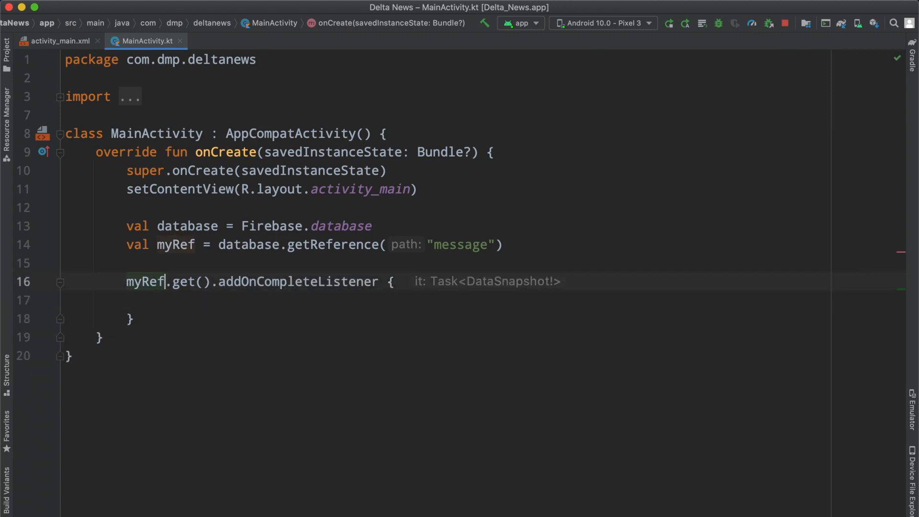
{"action": "double_click", "coordinate": [297, 282]}
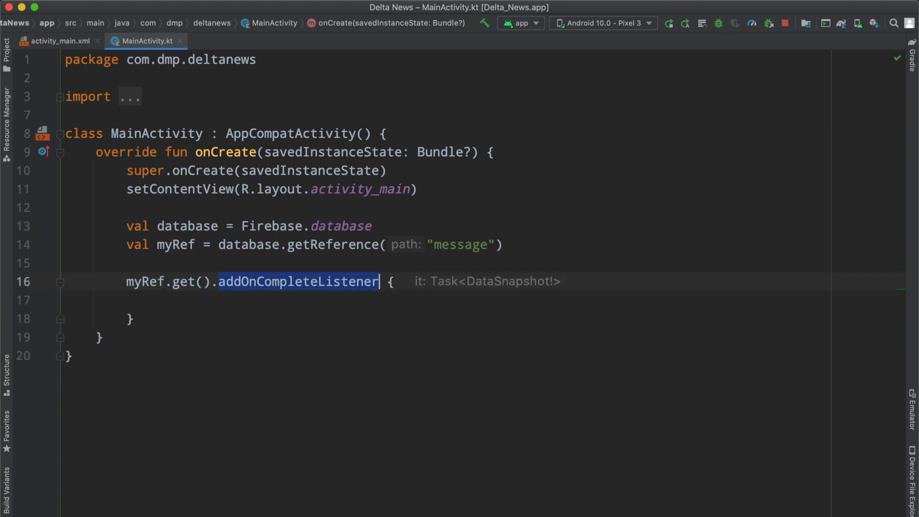
{"action": "type", "text": "addOnSuccessListener"}
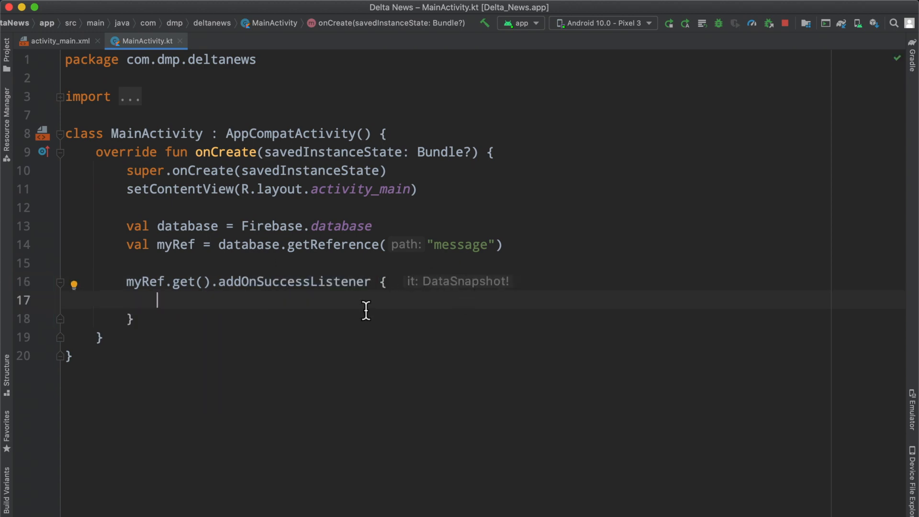
{"action": "type", "text": "println()"}
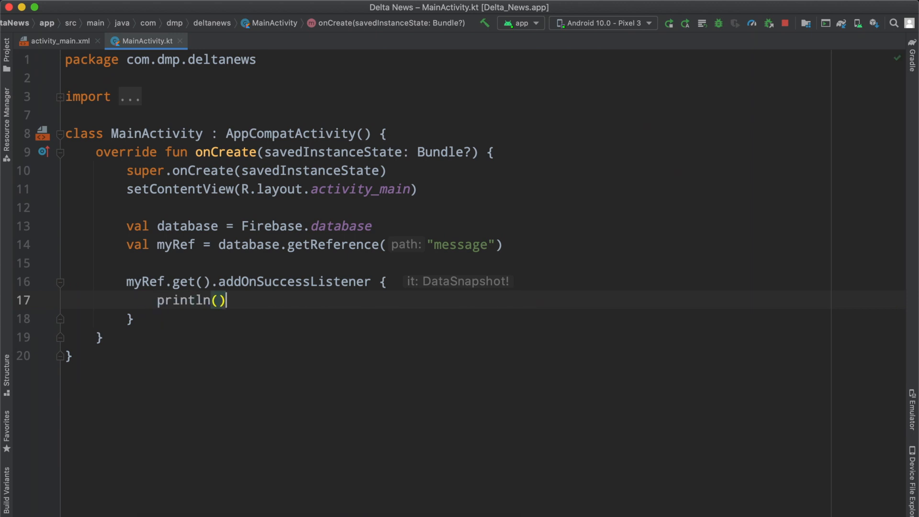
{"action": "type", "text": "it.value"}
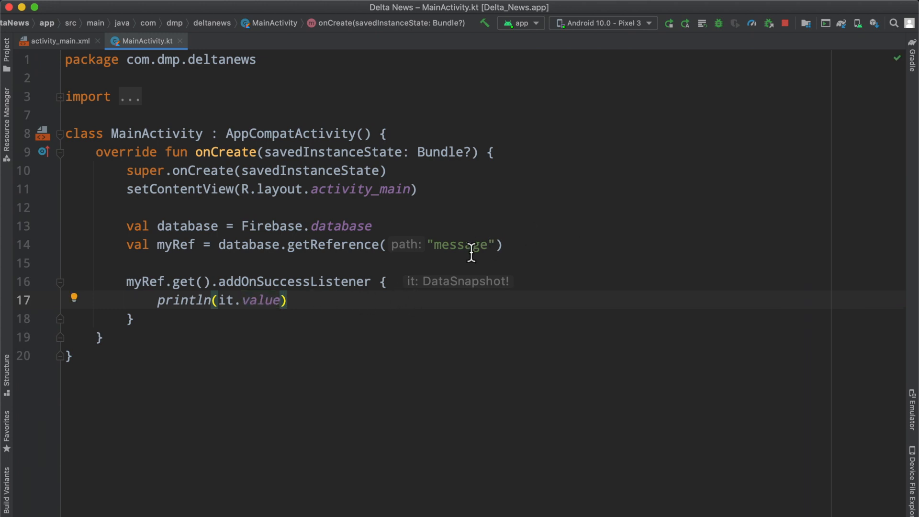
{"action": "double_click", "coordinate": [462, 245]}
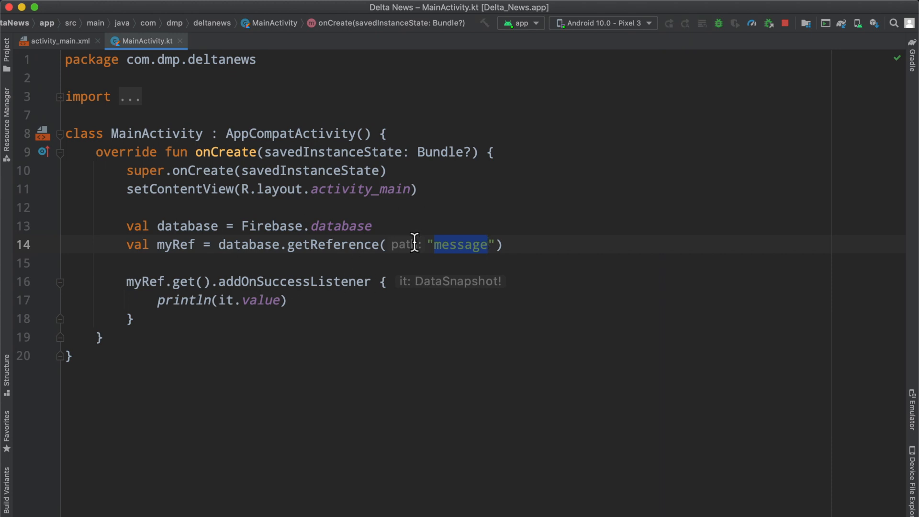
Run the app on the emulator and view its run log printing 'Hello from Firebase!'
{"action": "left_click", "coordinate": [668, 24]}
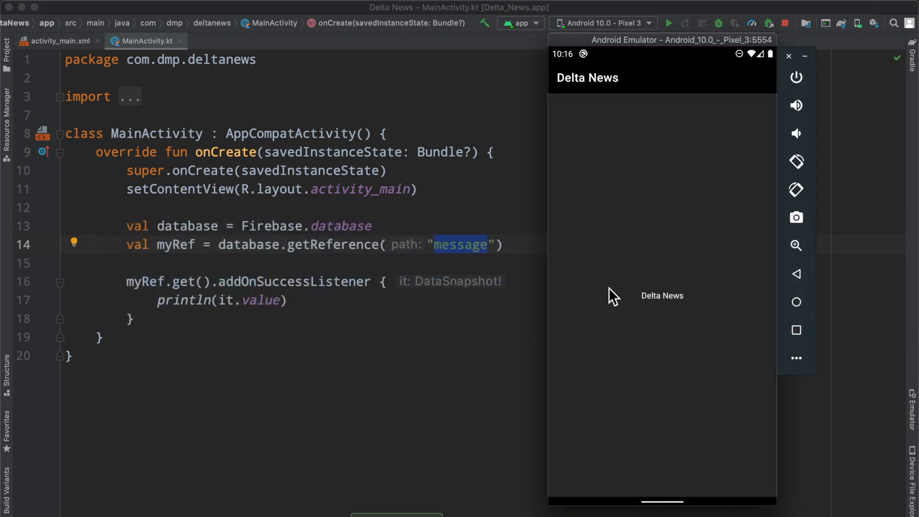
{"action": "mouse_move", "coordinate": [345, 385]}
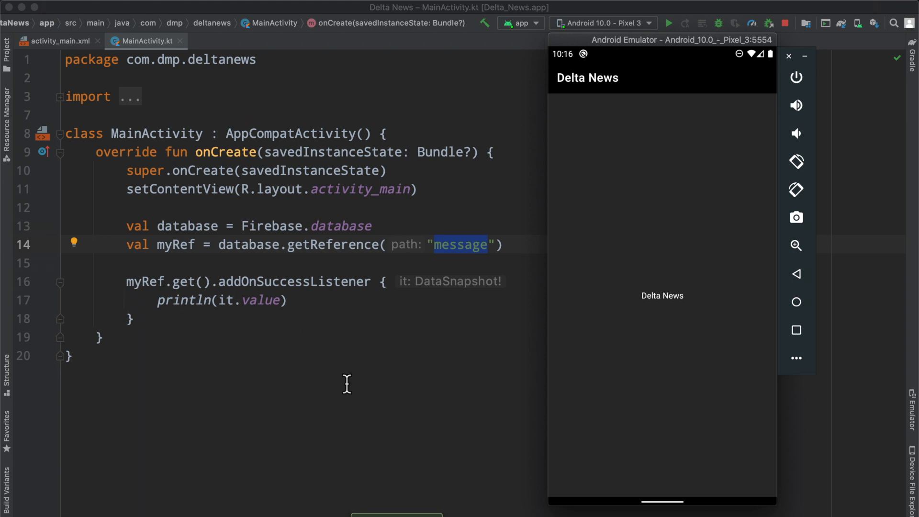
{"action": "left_click", "coordinate": [668, 23]}
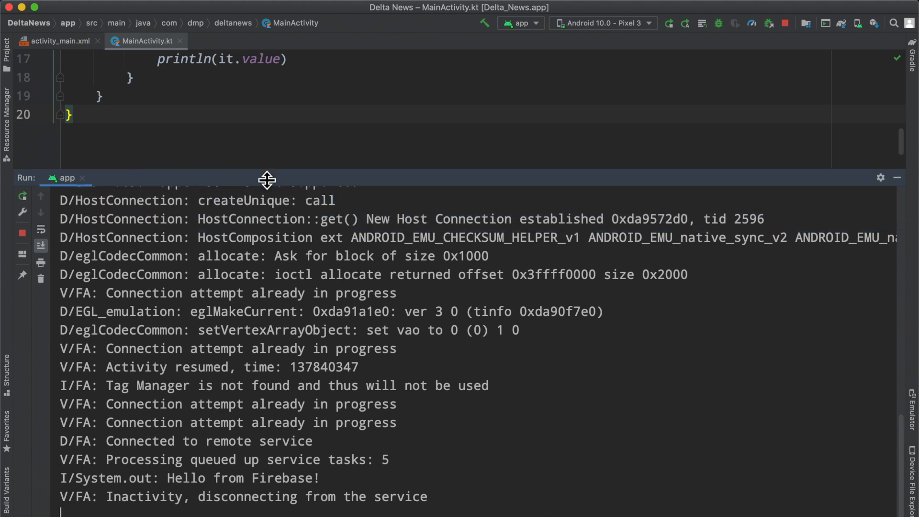
{"action": "left_click_drag", "start_coordinate": [197, 478], "coordinate": [321, 478]}
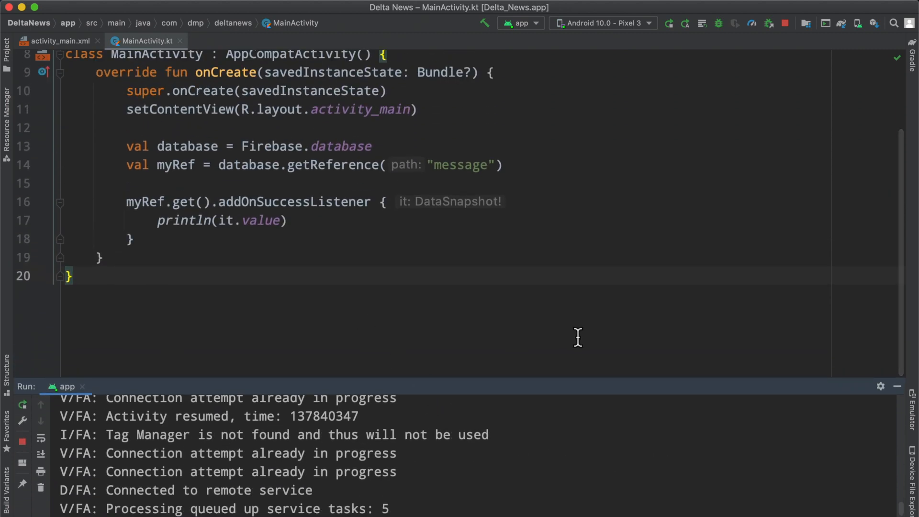
{"action": "left_click_drag", "start_coordinate": [141, 202], "coordinate": [133, 239]}
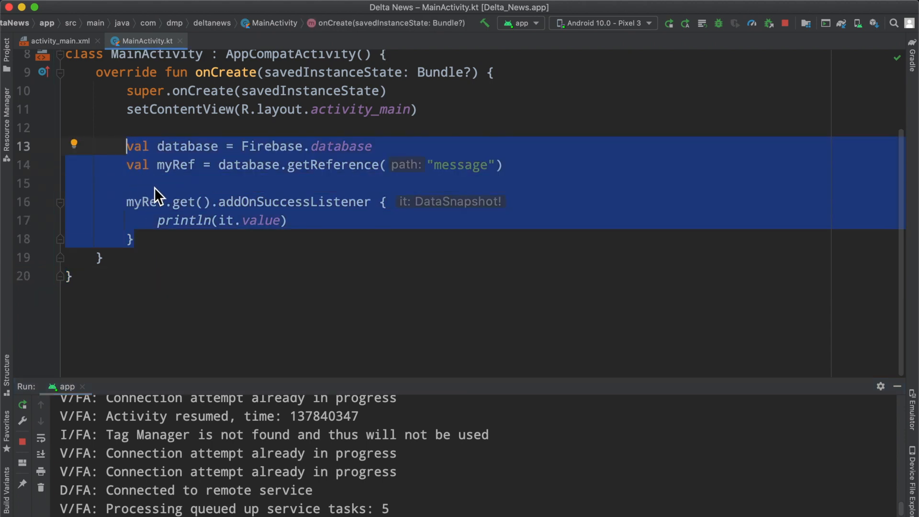
{"action": "mouse_move", "coordinate": [178, 257]}
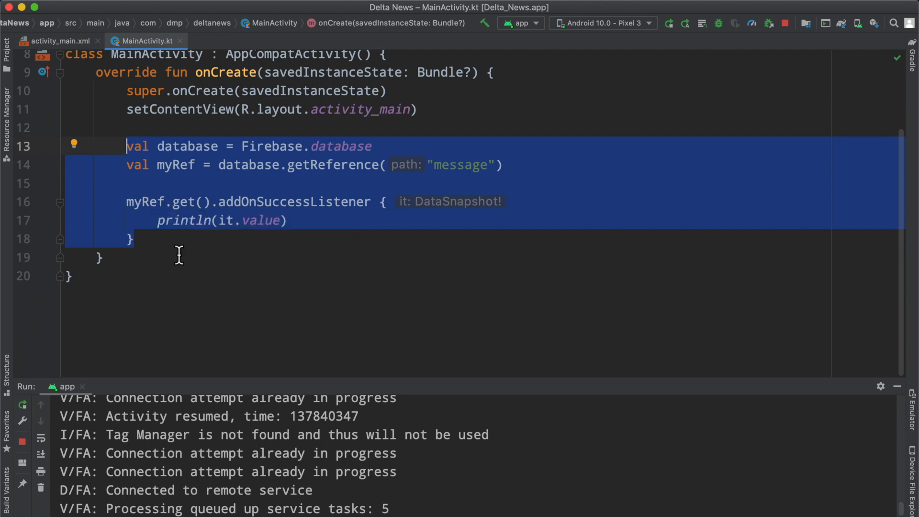
{"action": "mouse_move", "coordinate": [185, 242]}
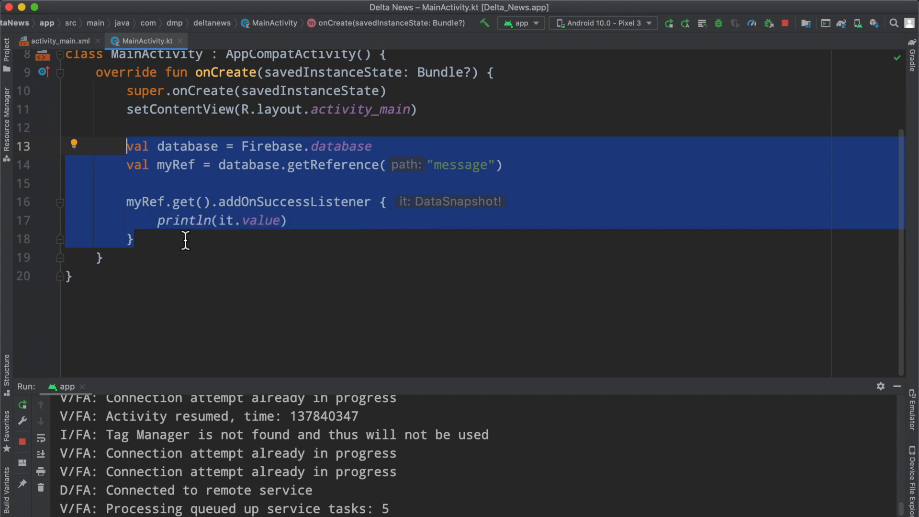
{"action": "left_click", "coordinate": [184, 238]}
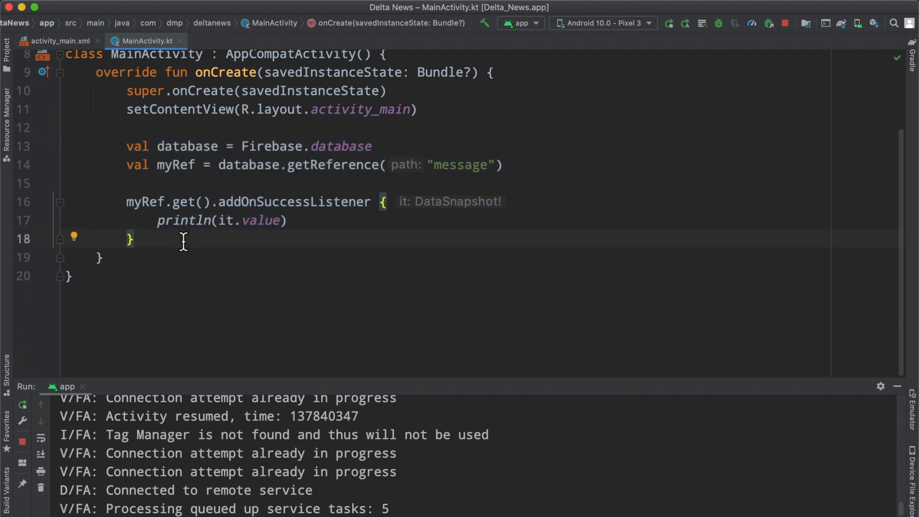
{"action": "mouse_move", "coordinate": [498, 312]}
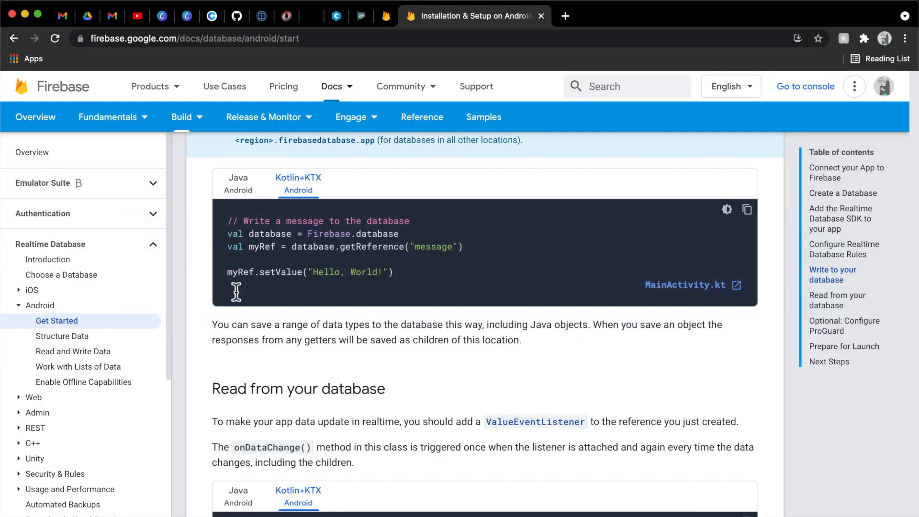
Scroll to 'Read from your database' and highlight addValueEventListener in the Kotlin snippet
{"action": "scroll", "scroll_direction": "down", "scroll_amount": 3}
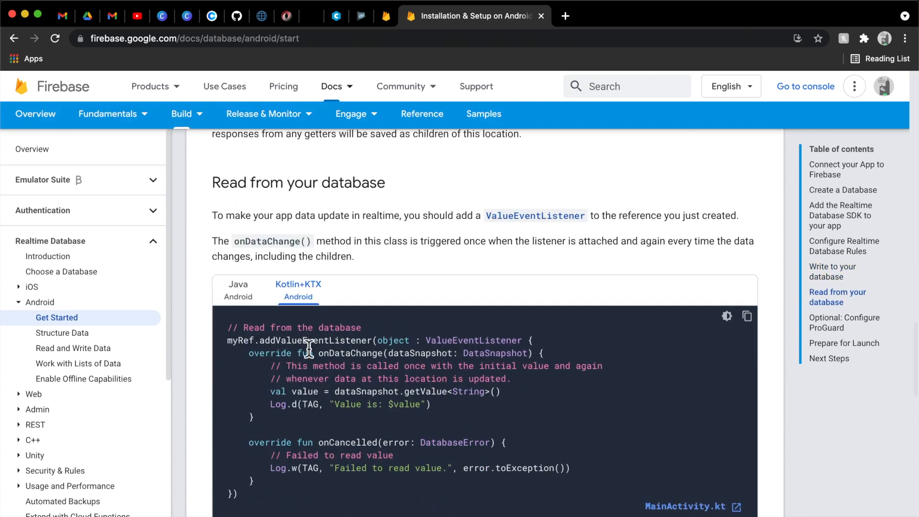
{"action": "double_click", "coordinate": [314, 340]}
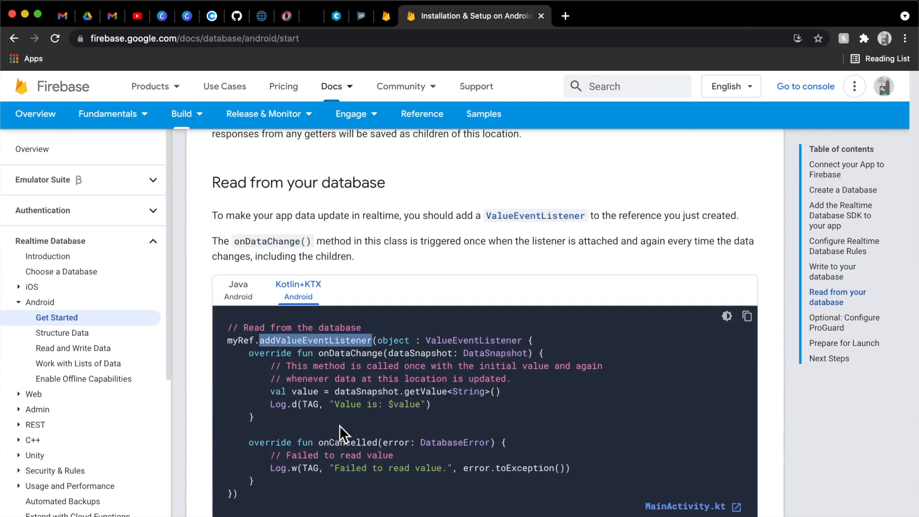
{"action": "mouse_move", "coordinate": [309, 387]}
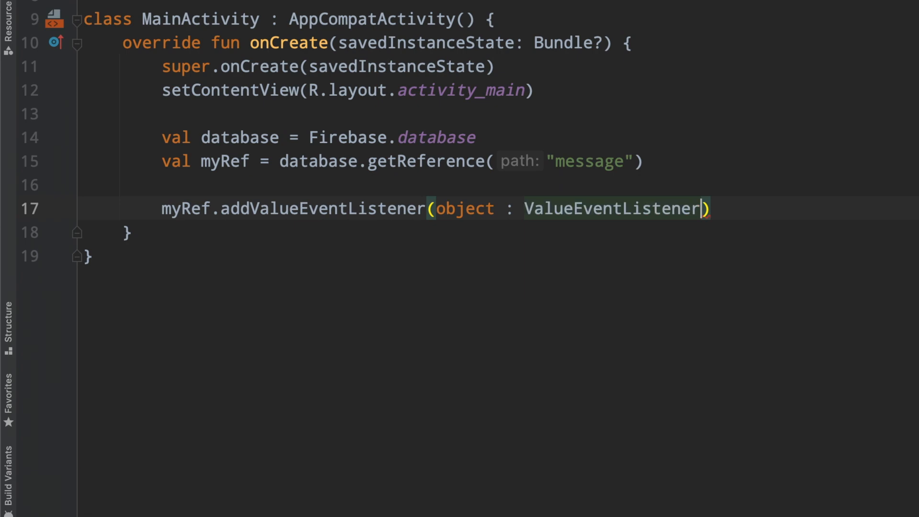
Create the ValueEventListener object, implementing both methods with a 'Nothing to print' comment
{"action": "type", "text": "{"}
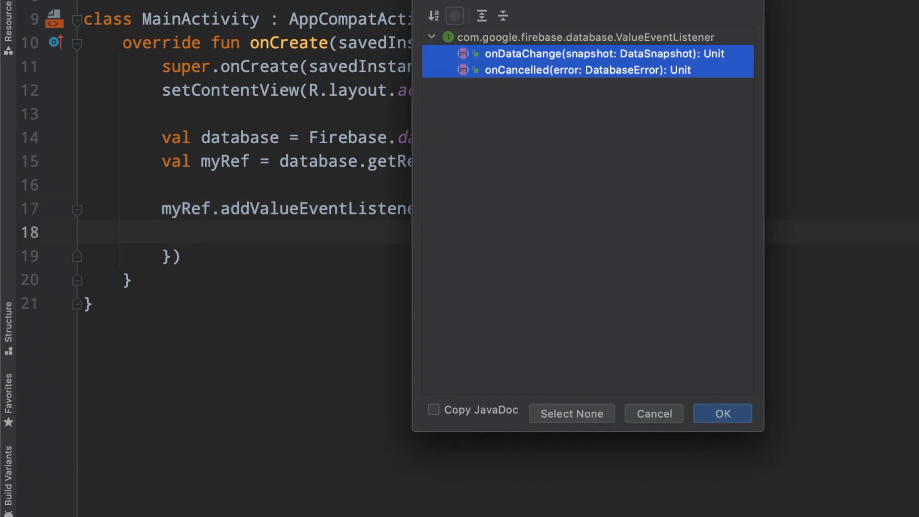
{"action": "left_click", "coordinate": [721, 413]}
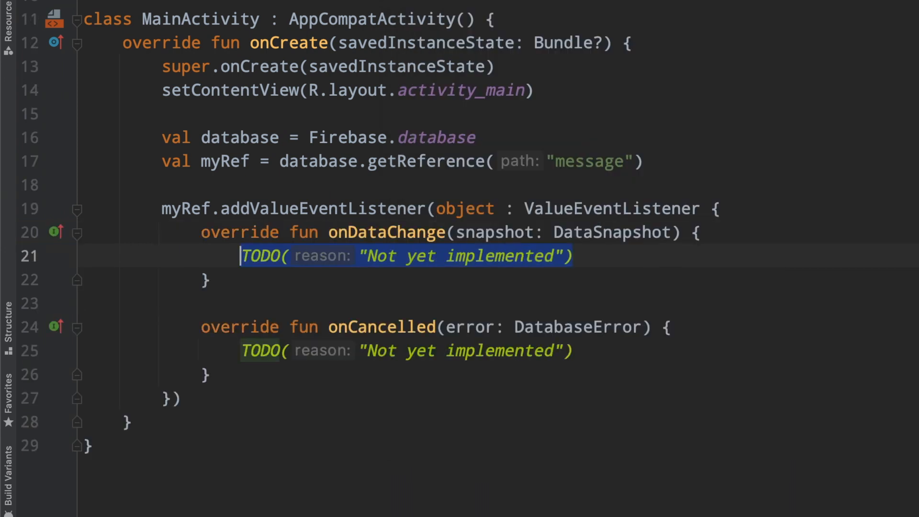
{"action": "type", "text": "//"}
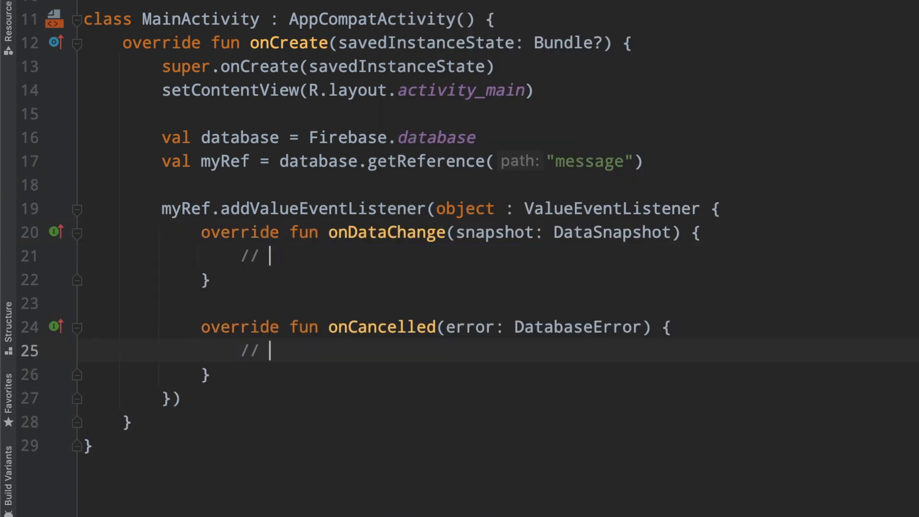
{"action": "type", "text": "Nothing to do"}
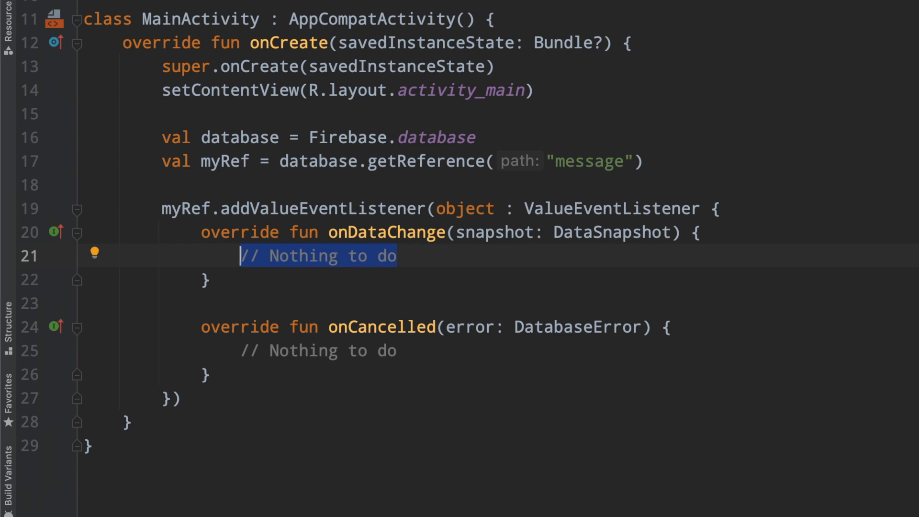
{"action": "type", "text": "print()"}
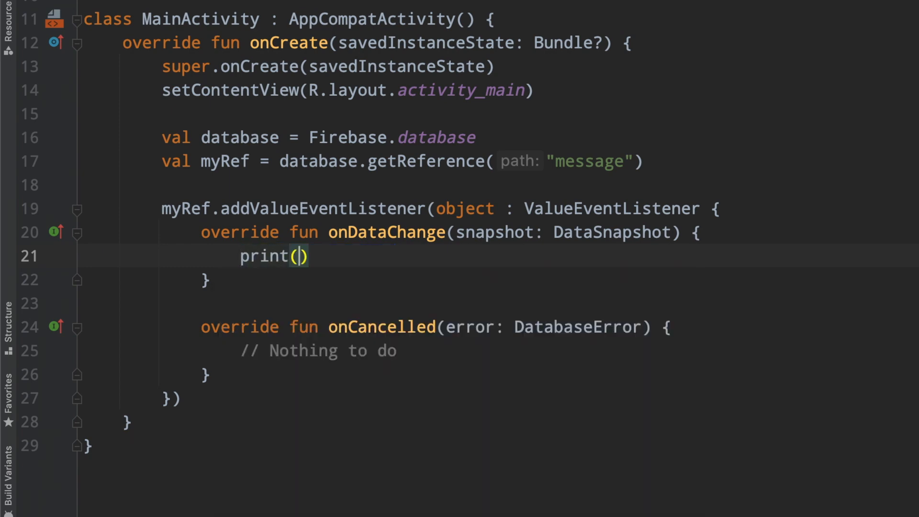
{"action": "type", "text": "ln"}
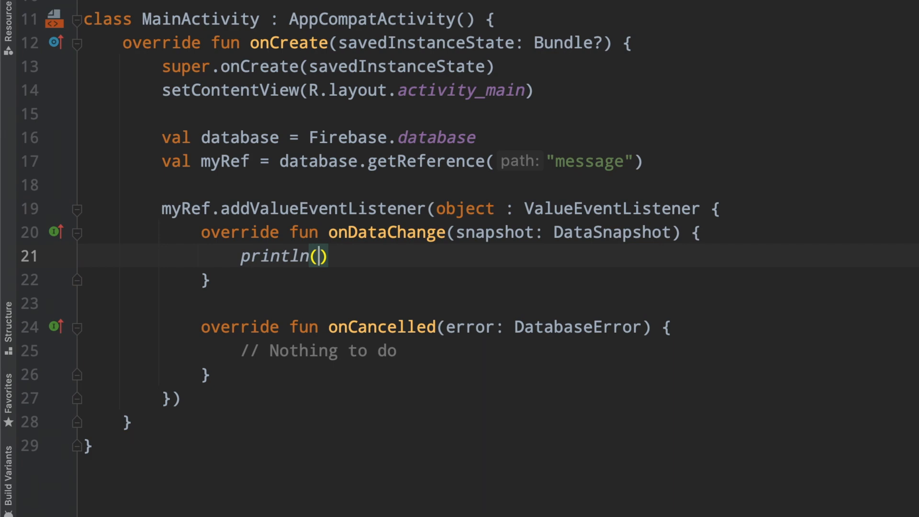
Log the snapshot value with Log.i under the SNAPSHOT tag
{"action": "type", "text": "Log."}
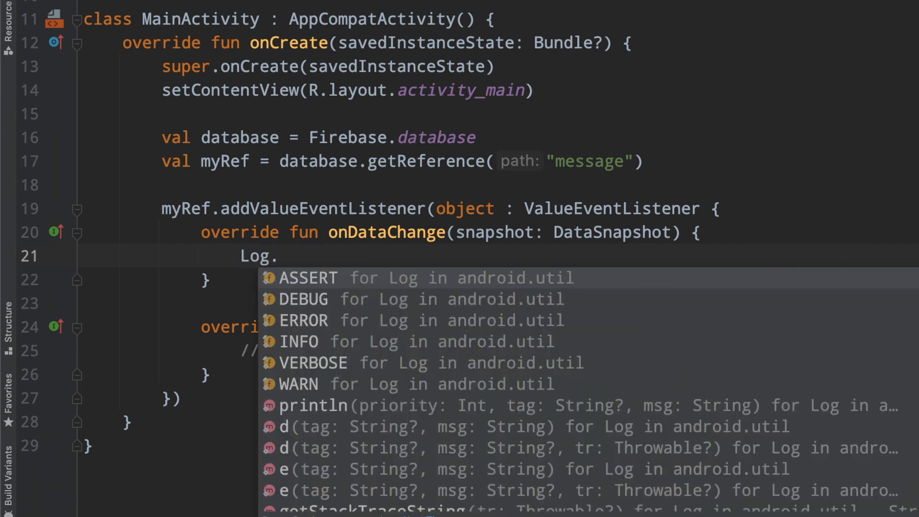
{"action": "type", "text": "i(\""}
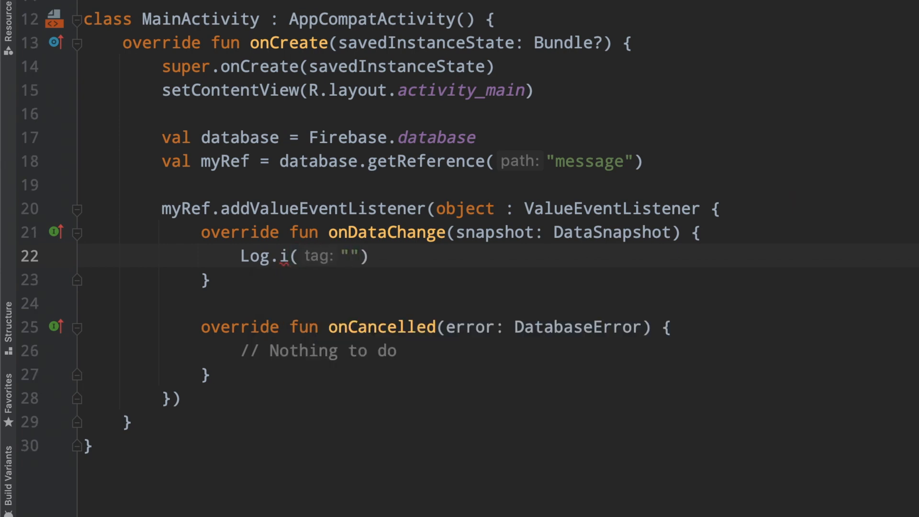
{"action": "type", "text": "SNAPSHOT\", s"}
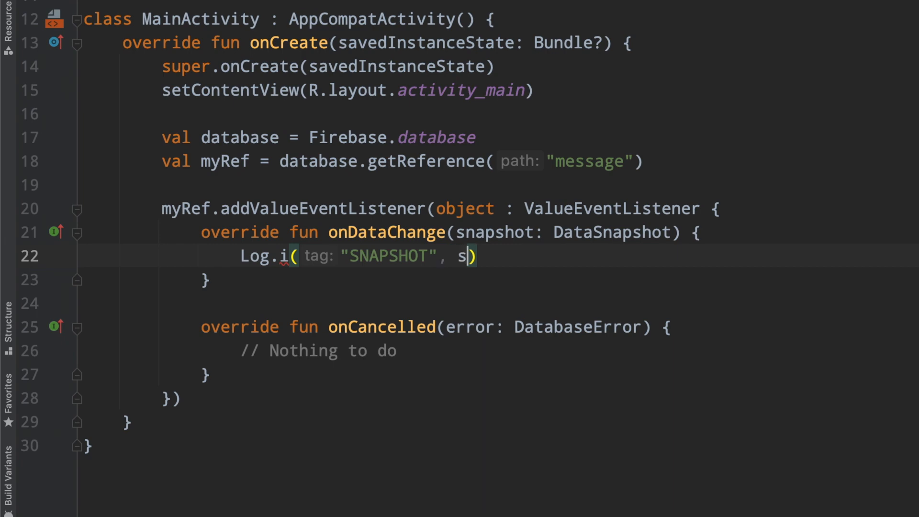
{"action": "type", "text": "napshot.value.toString("}
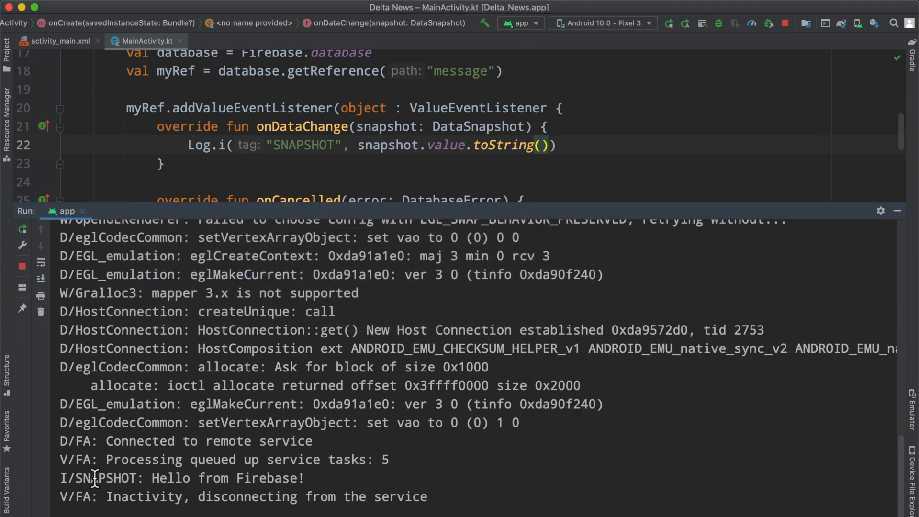
{"action": "mouse_move", "coordinate": [281, 481]}
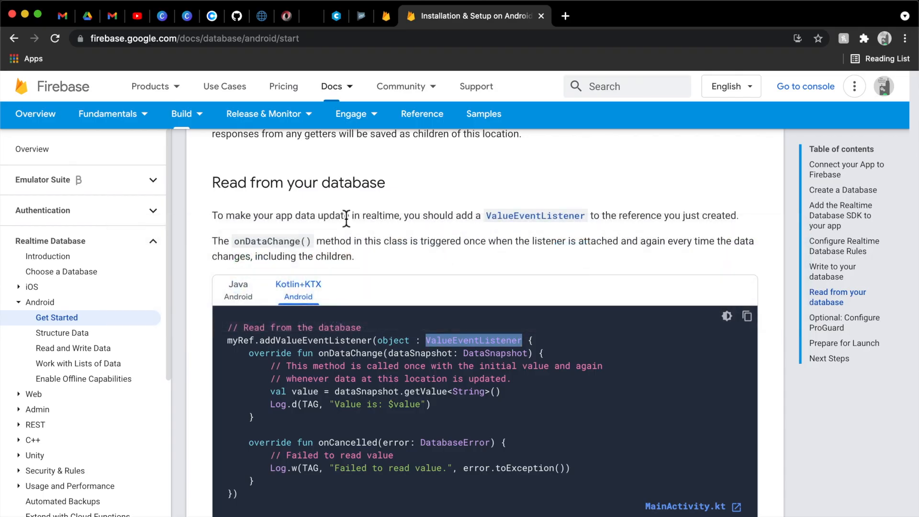
Append 2 to the message value, making it 'Hello from Firebase 2!', and return to Android Studio
{"action": "left_click", "coordinate": [381, 15]}
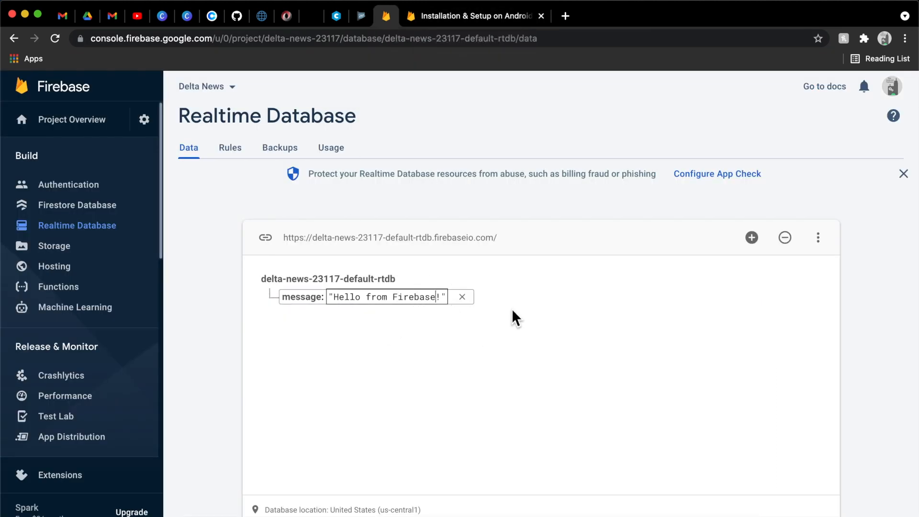
{"action": "type", "text": "2"}
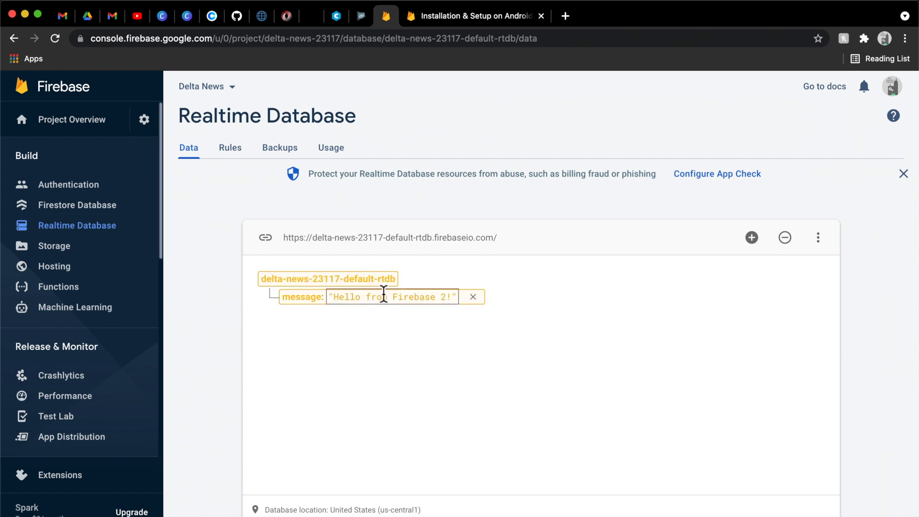
{"action": "key", "text": "cmd+tab"}
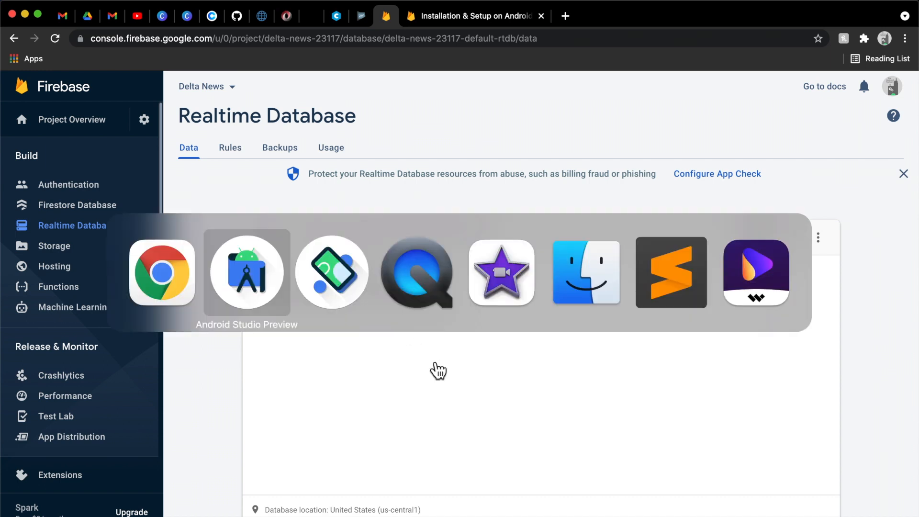
Check the 'Hello from Firebase 2!' log line, then retype the message as 'Hello from small win'
{"action": "left_click", "coordinate": [246, 271]}
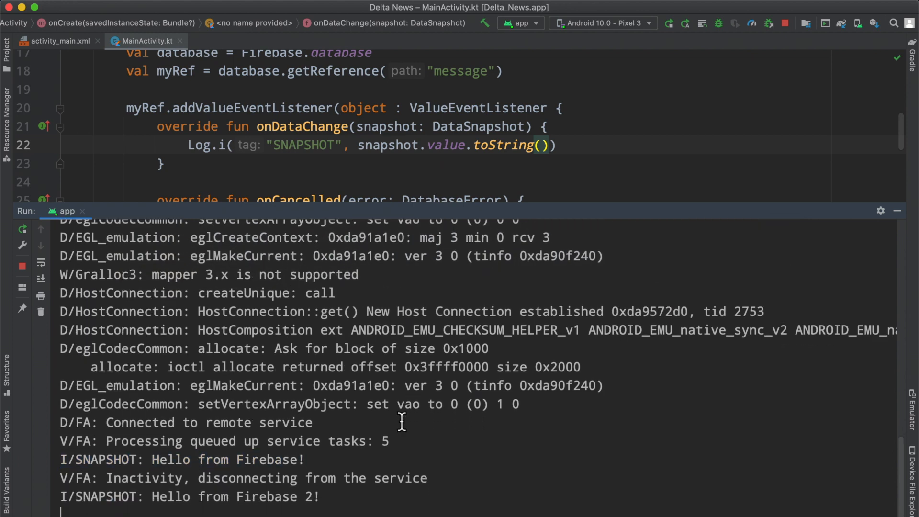
{"action": "double_click", "coordinate": [310, 496]}
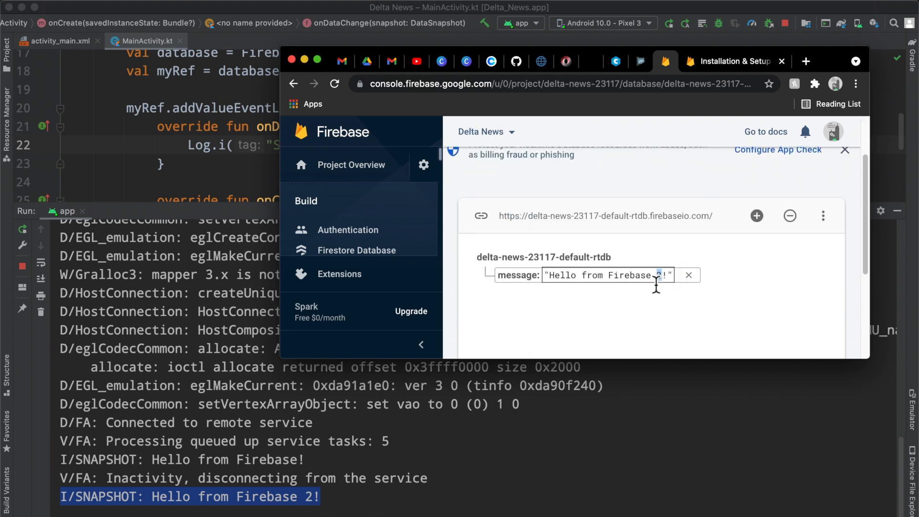
{"action": "double_click", "coordinate": [626, 274]}
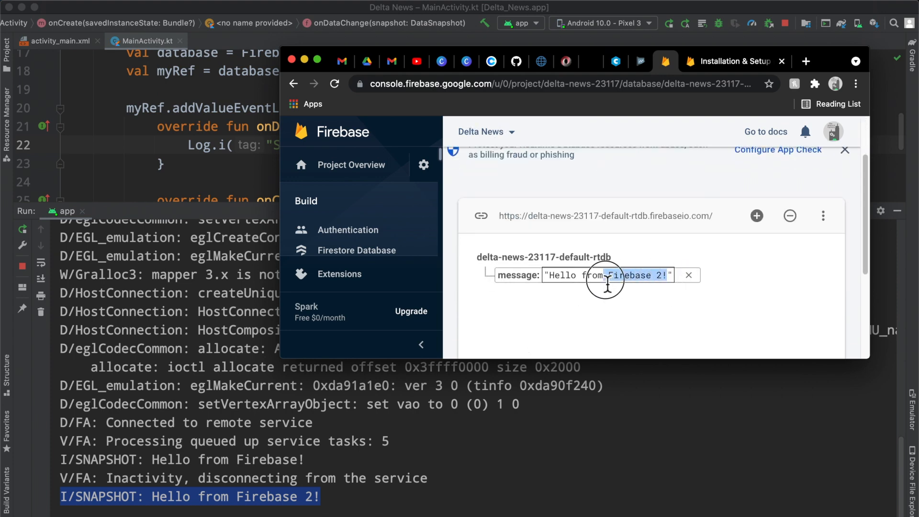
{"action": "type", "text": "Hello from small win"}
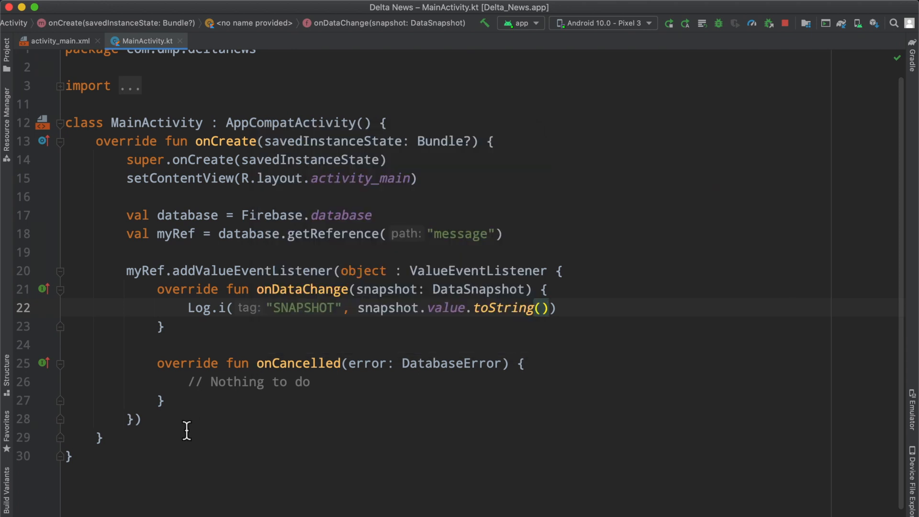
{"action": "mouse_move", "coordinate": [297, 417]}
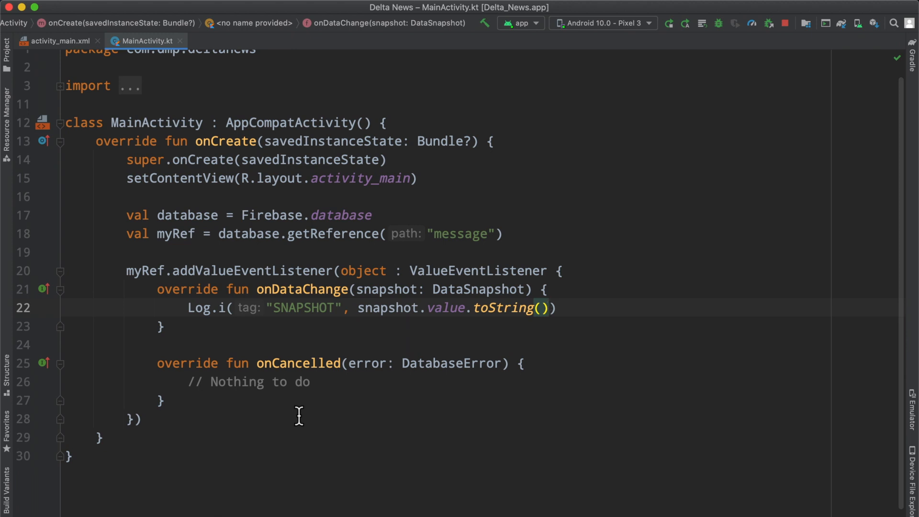
{"action": "left_click_drag", "start_coordinate": [141, 233], "coordinate": [140, 419]}
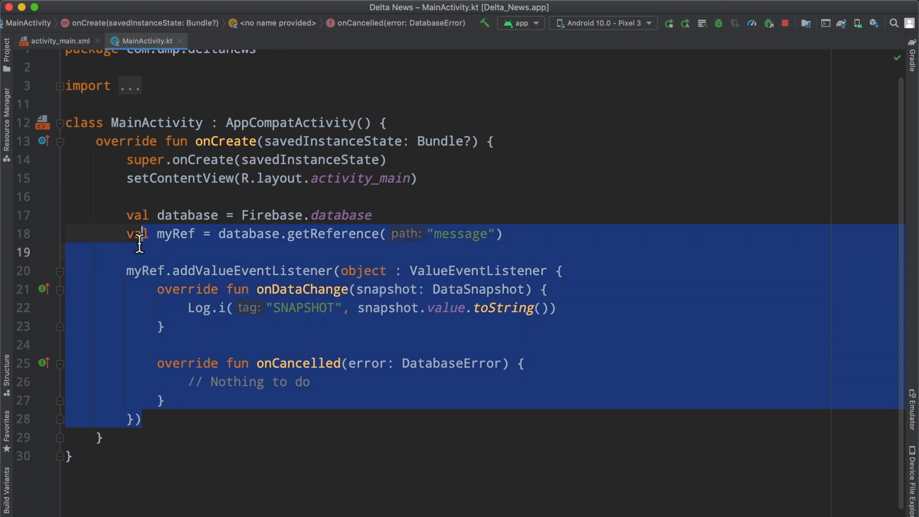
{"action": "left_click", "coordinate": [267, 418]}
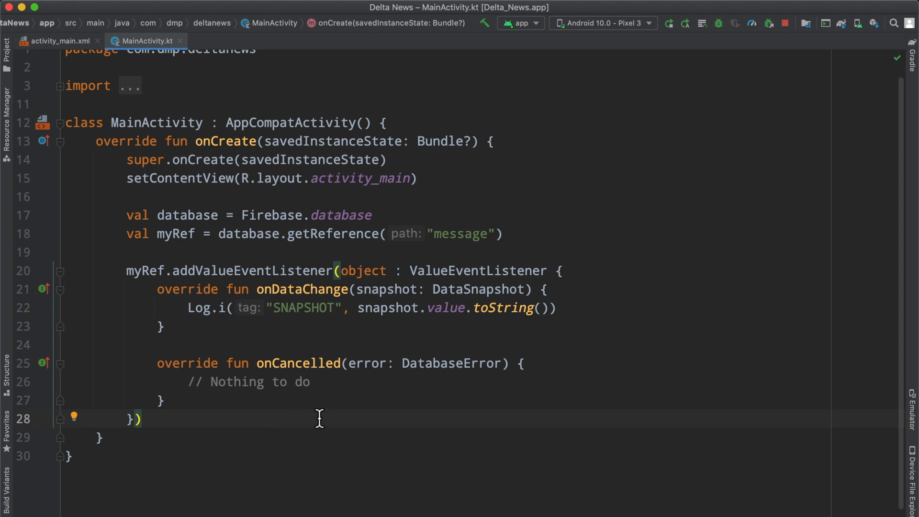
{"action": "mouse_move", "coordinate": [211, 404]}
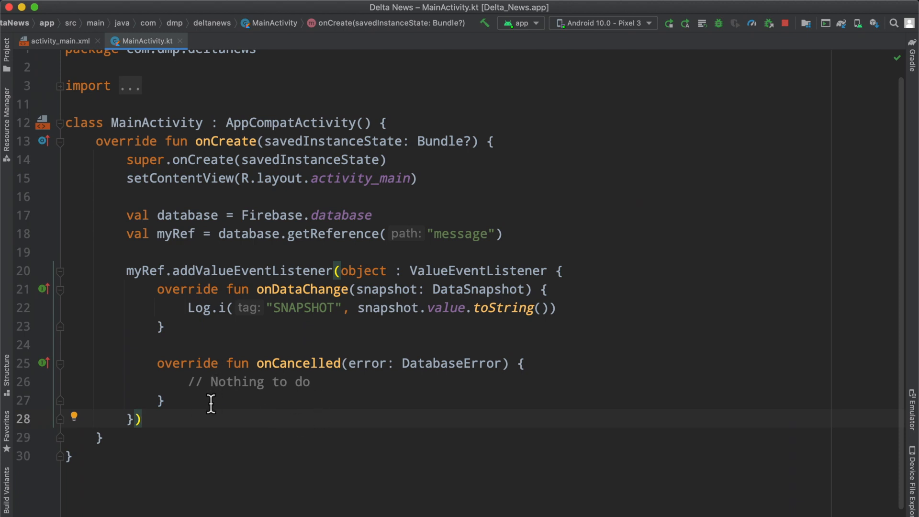